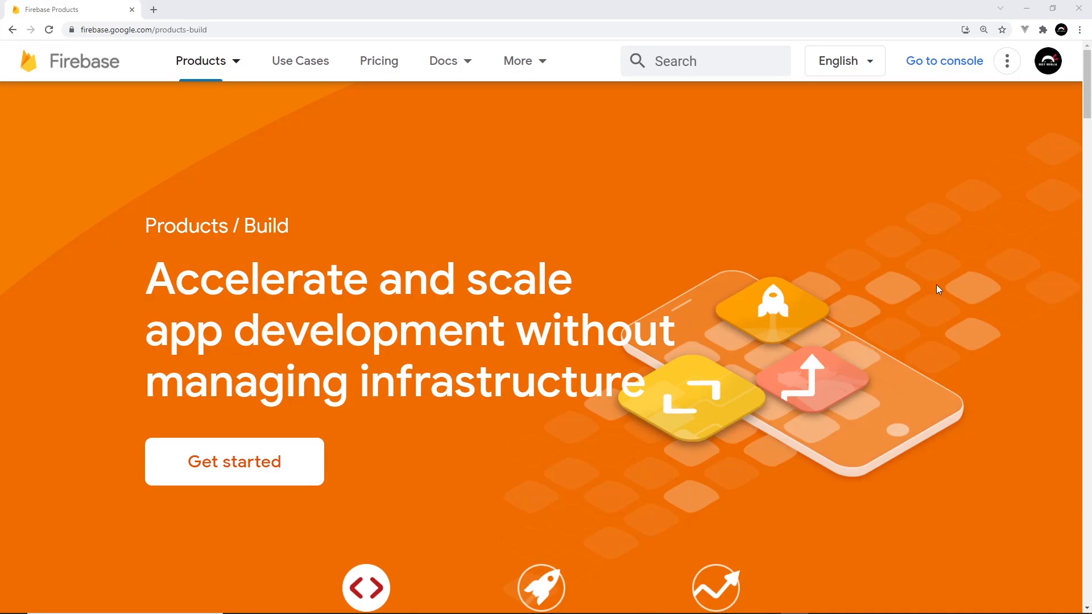
mouse_move(975, 190)
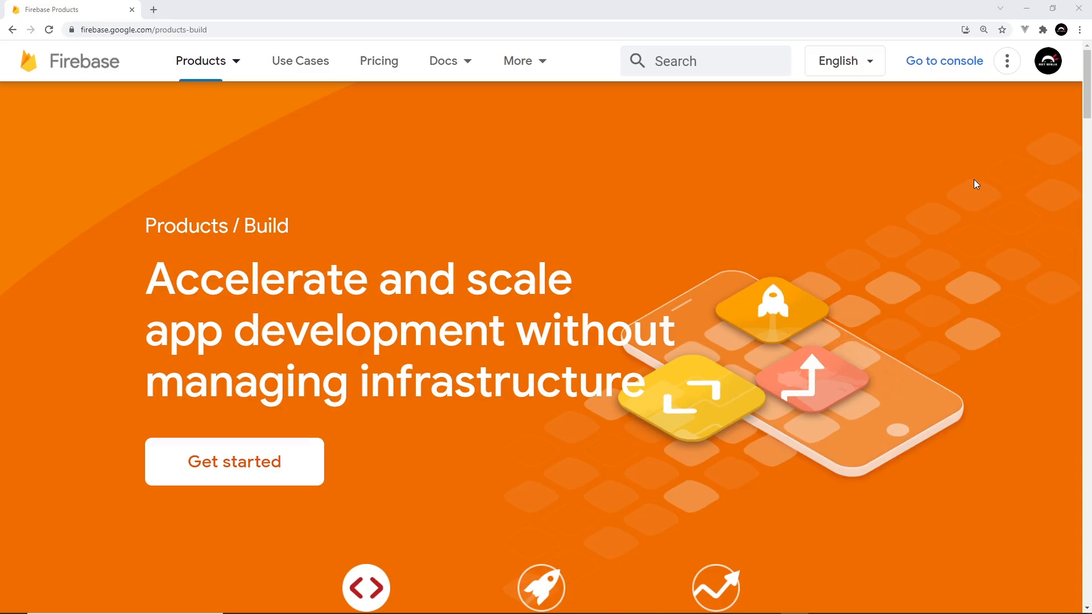
mouse_move(761, 189)
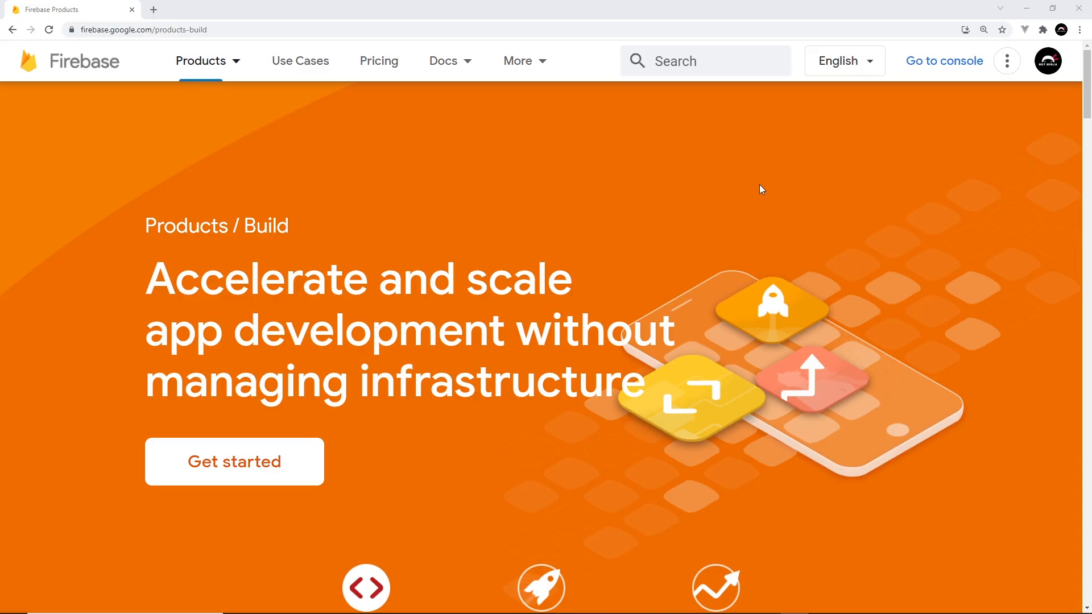
mouse_move(763, 195)
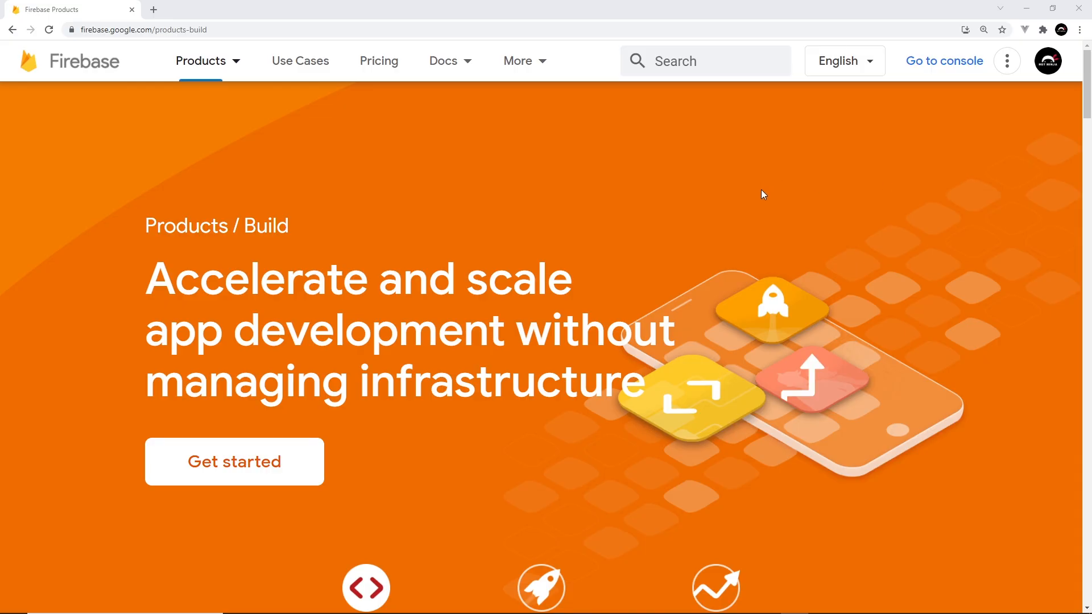
mouse_move(856, 253)
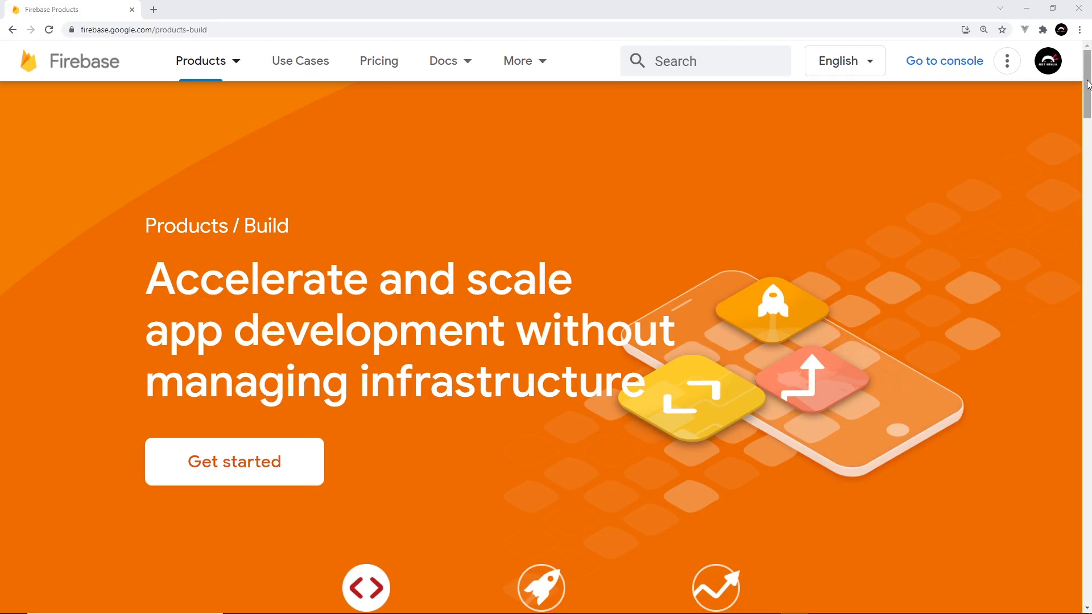
Scroll through the page, then go to the console to see the list of Firebase projects.
scroll(down, 3)
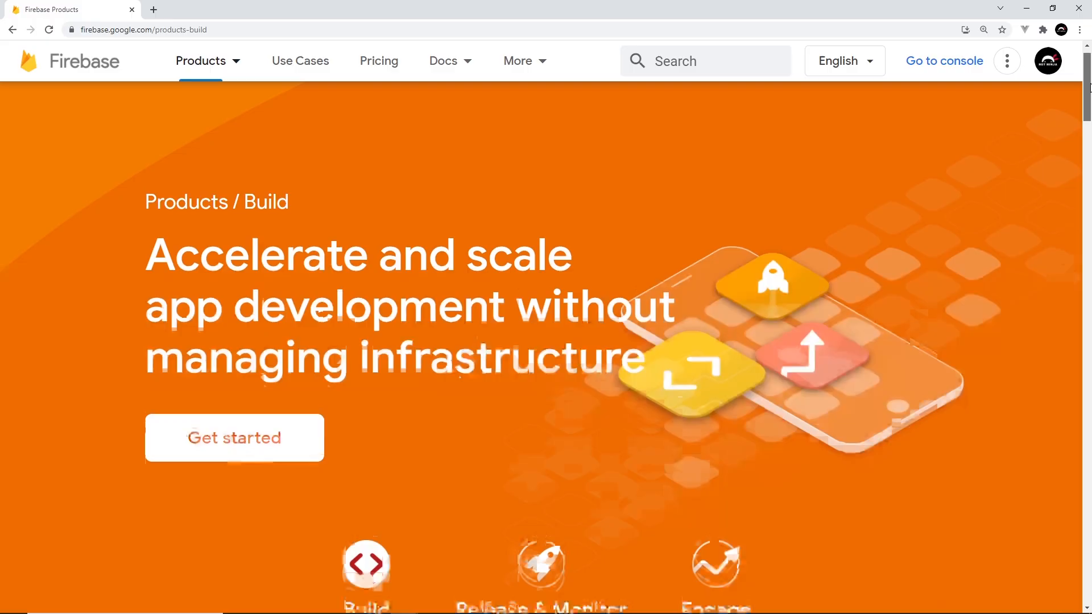
scroll(down, 3)
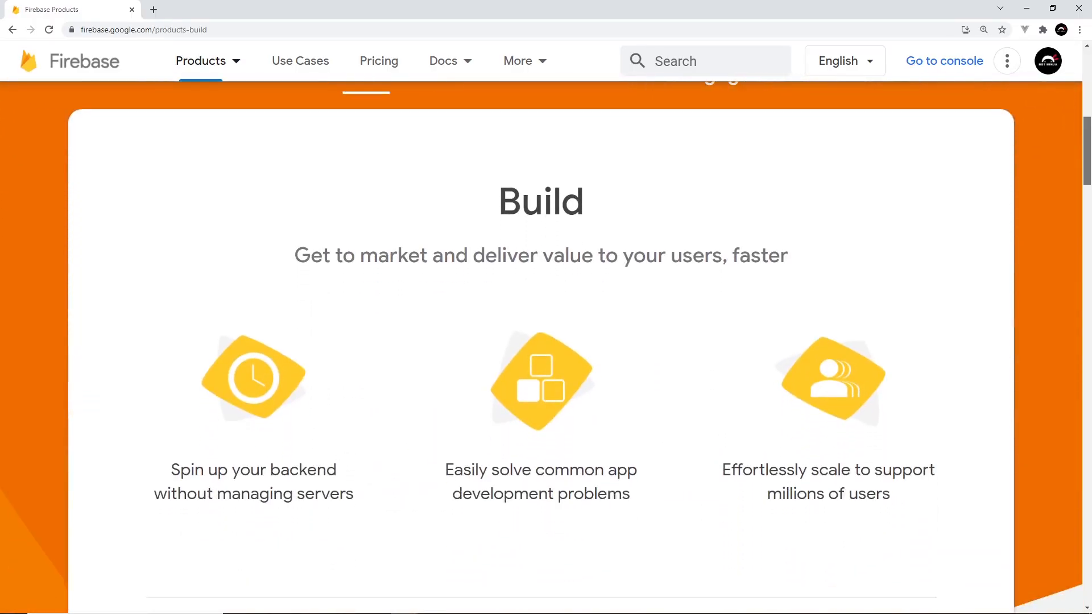
scroll(down, 3)
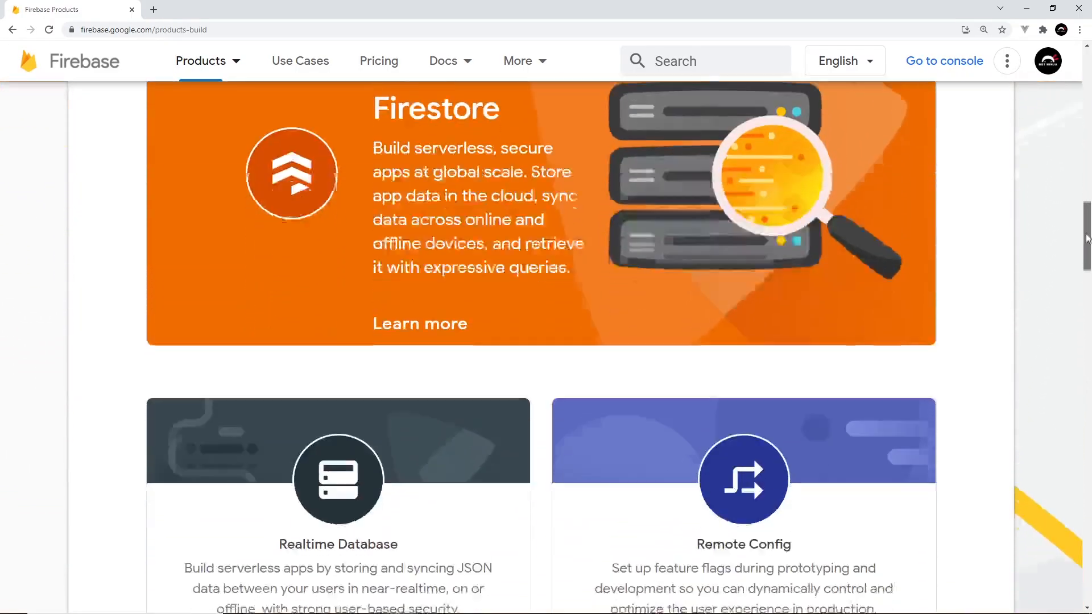
scroll(down, 3)
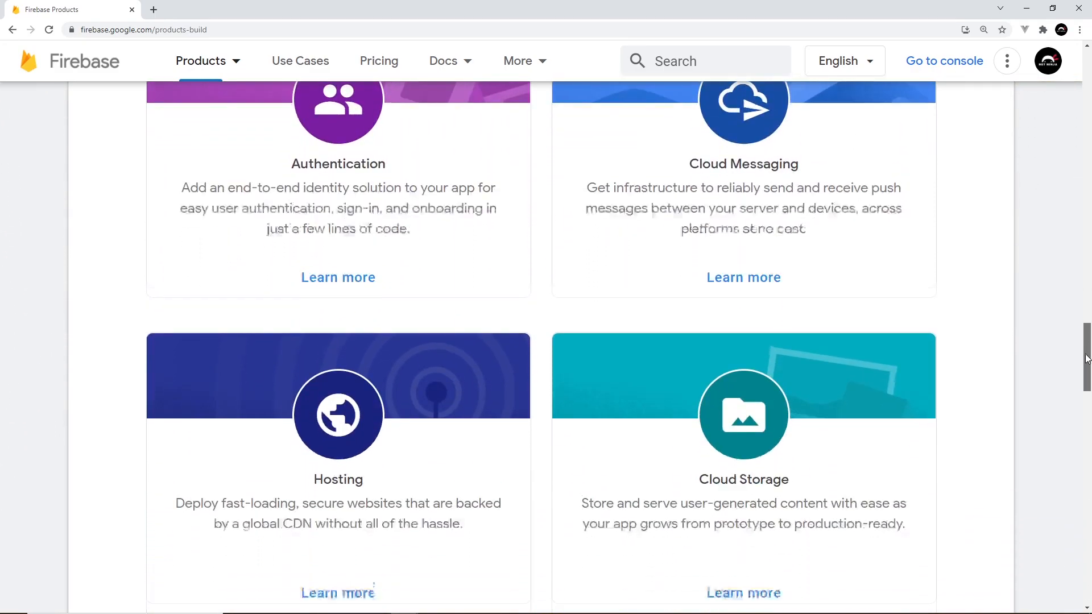
scroll(down, 3)
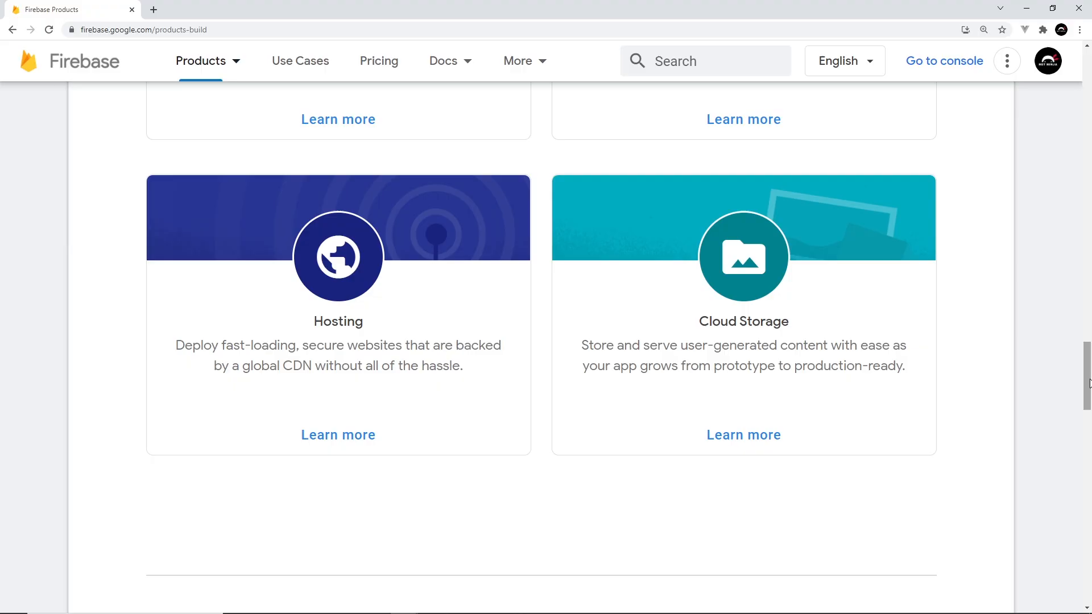
scroll(up, 3)
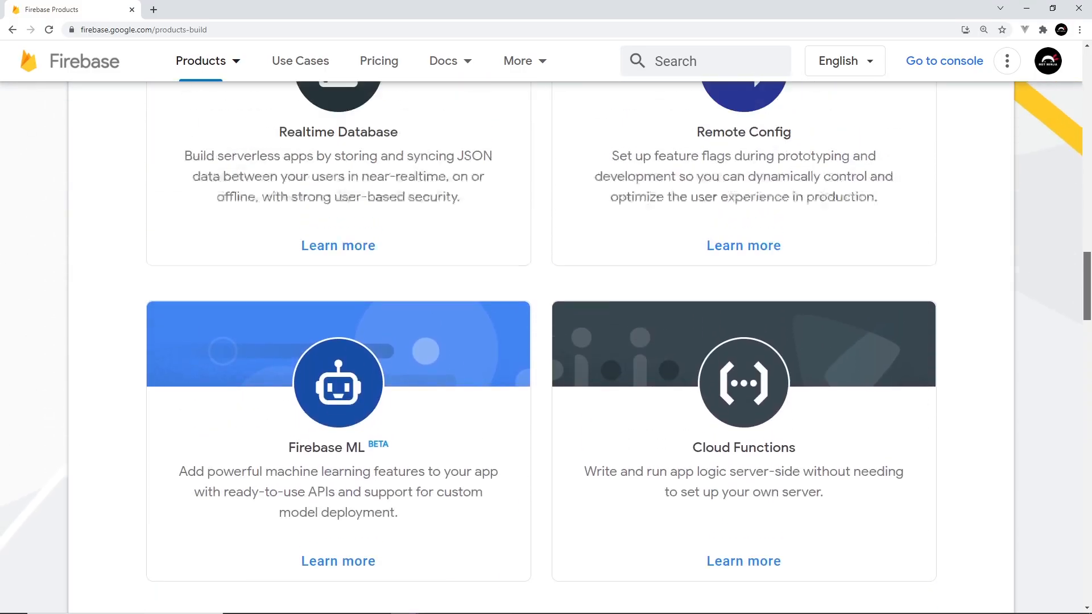
scroll(up, 3)
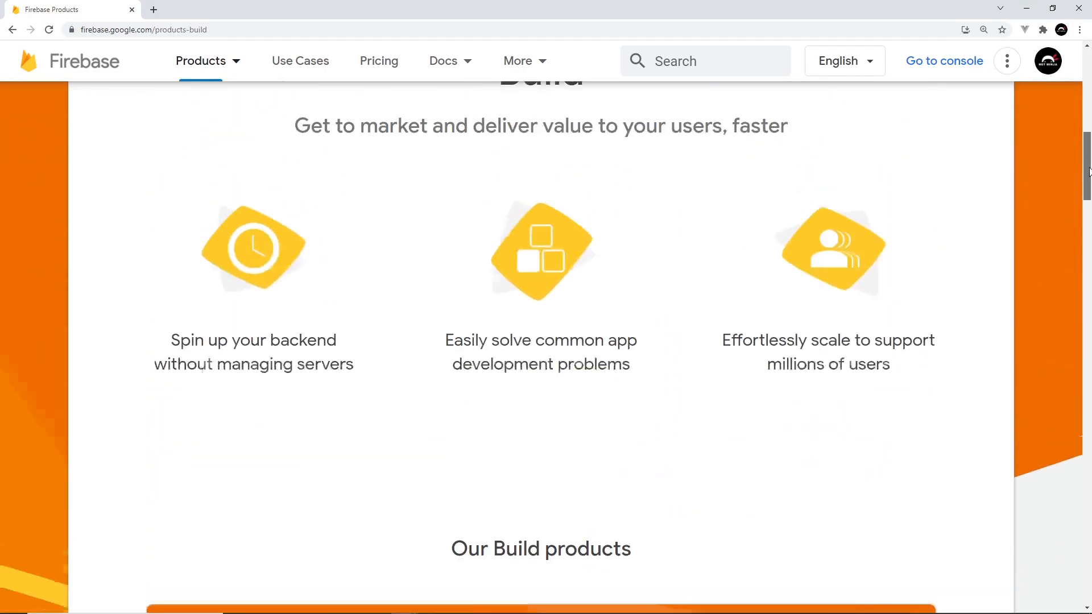
scroll(up, 3)
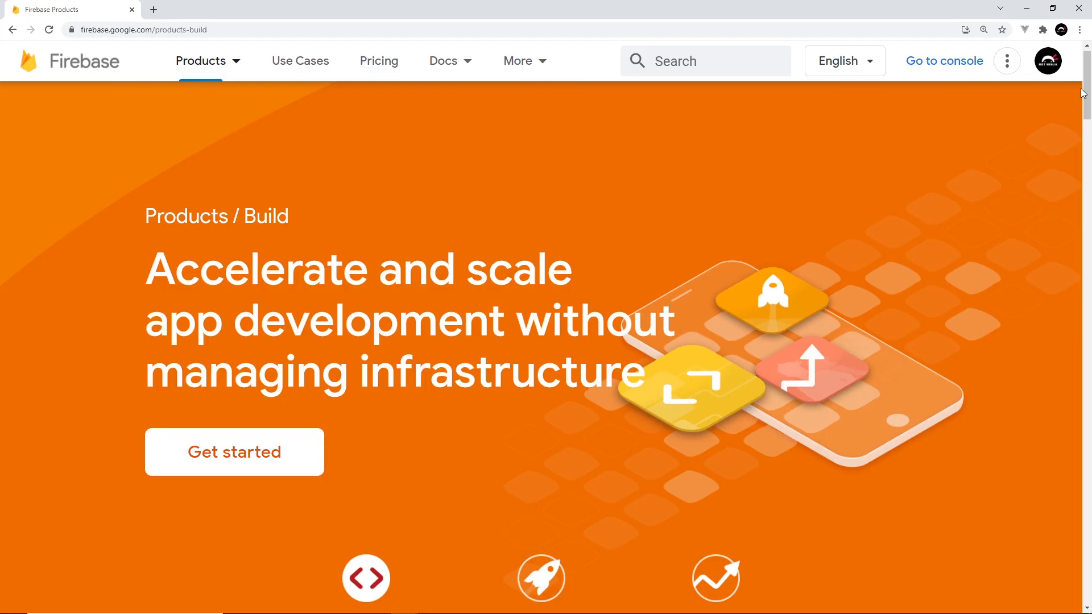
mouse_move(1010, 173)
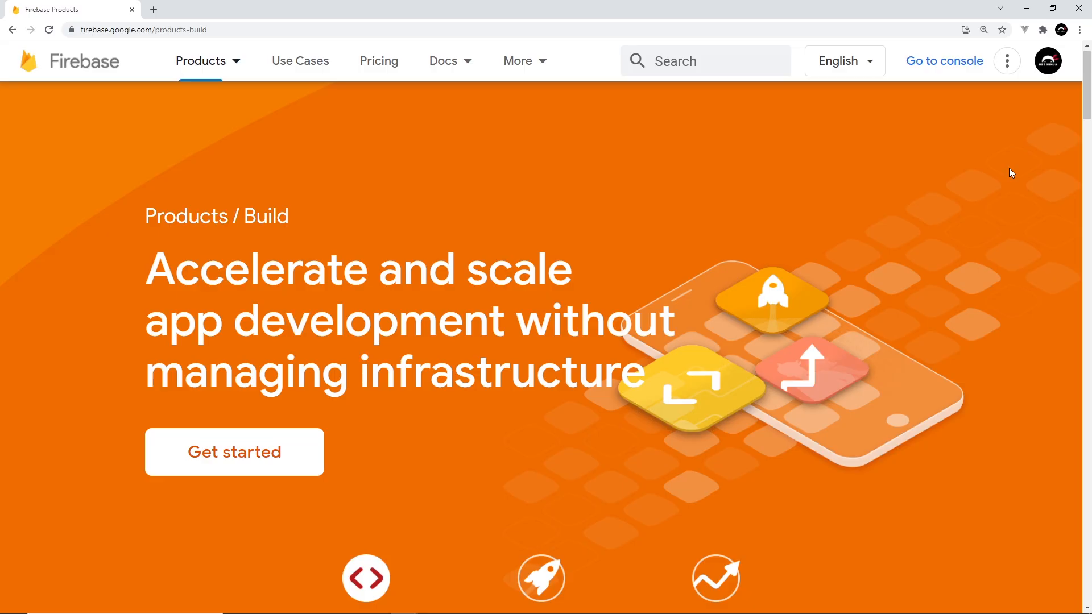
mouse_move(918, 409)
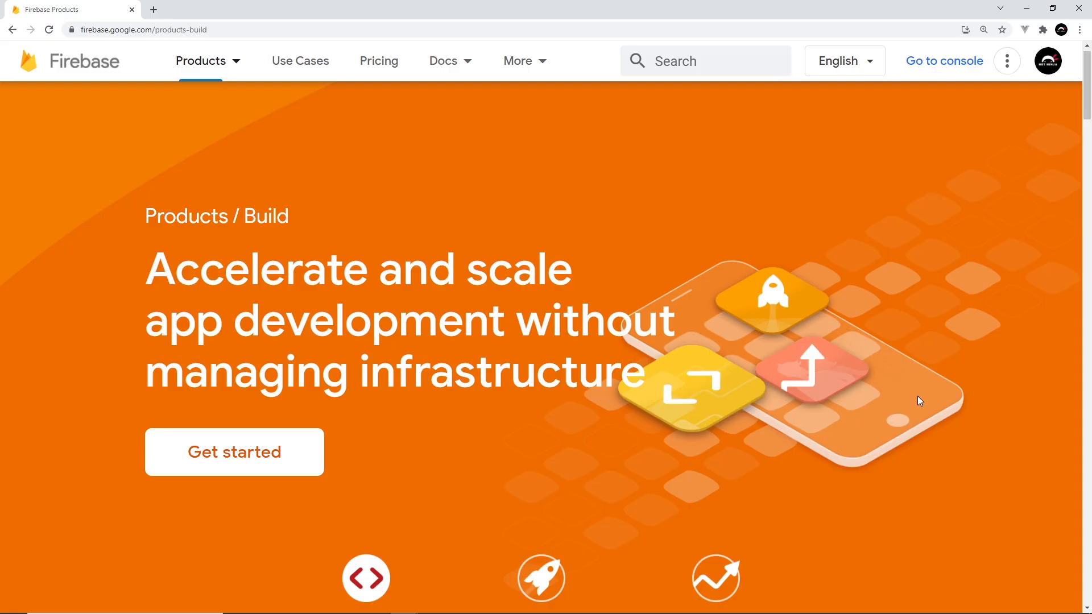
mouse_move(1017, 300)
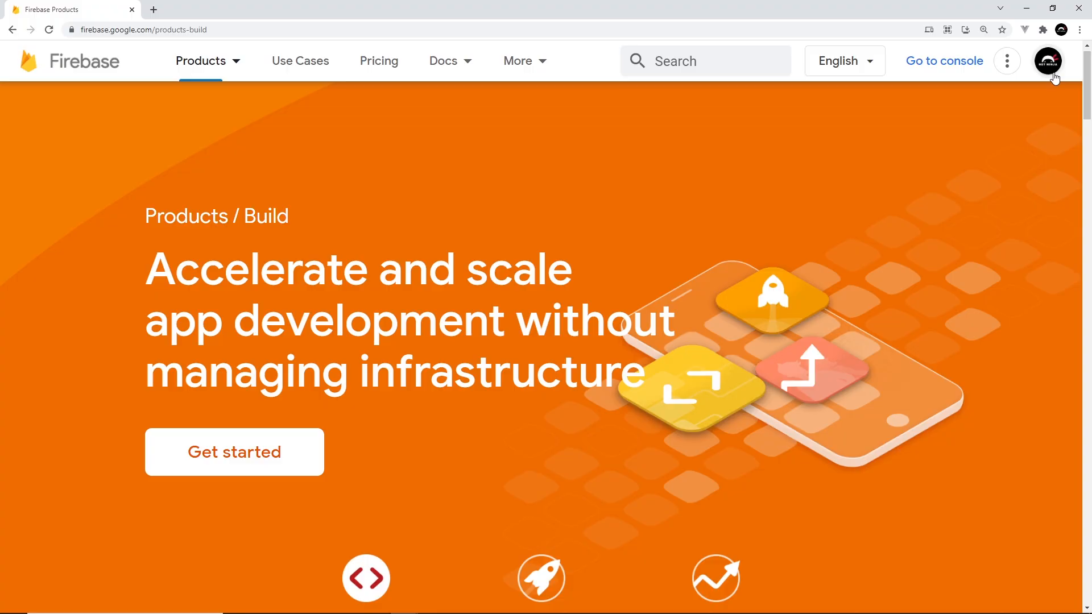
mouse_move(969, 107)
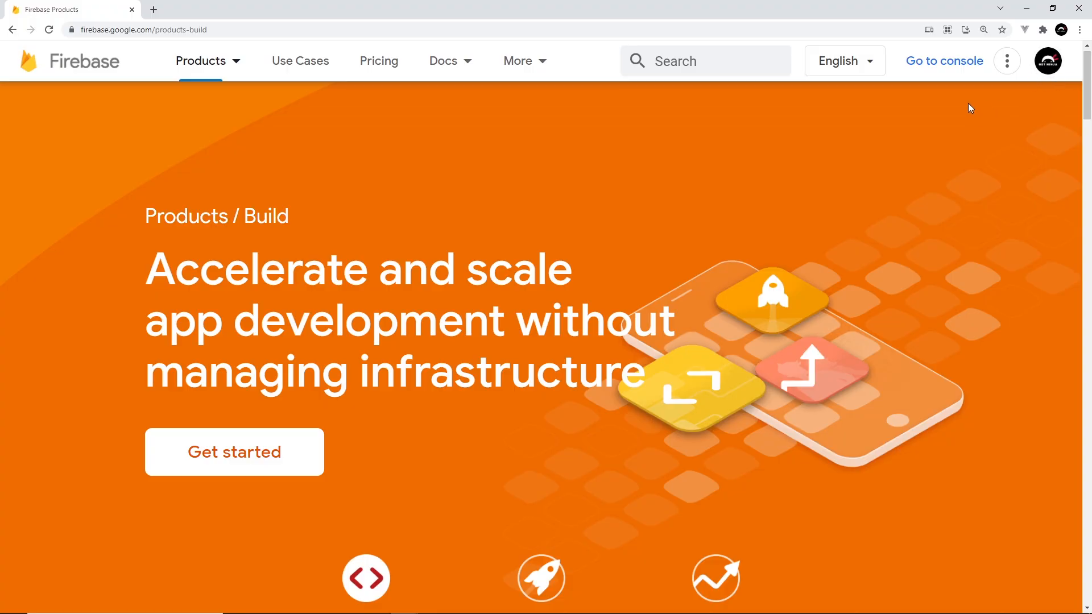
mouse_move(944, 61)
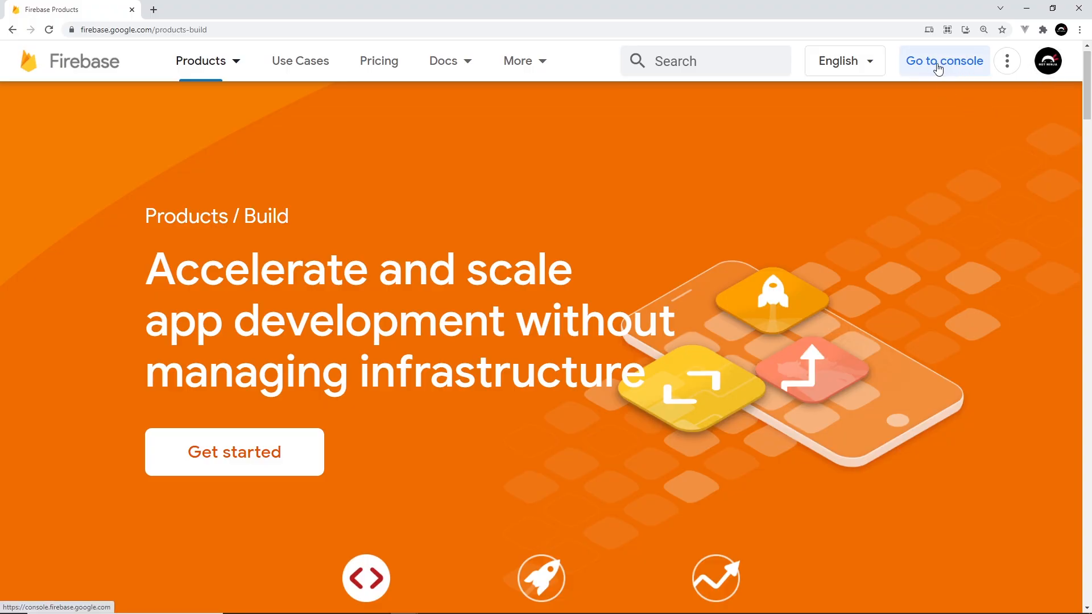
click(944, 60)
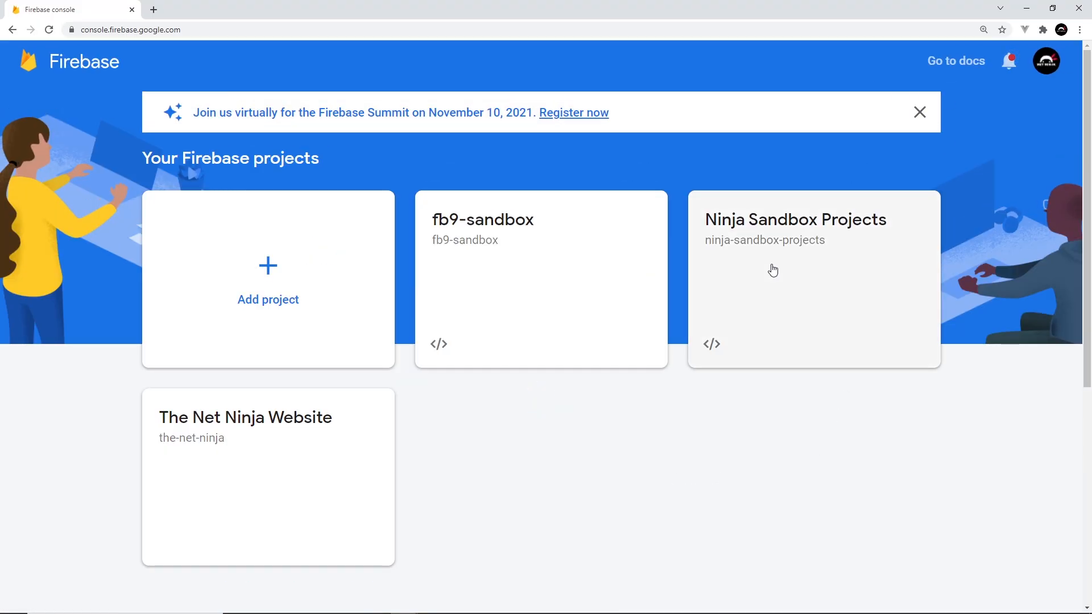
mouse_move(726, 454)
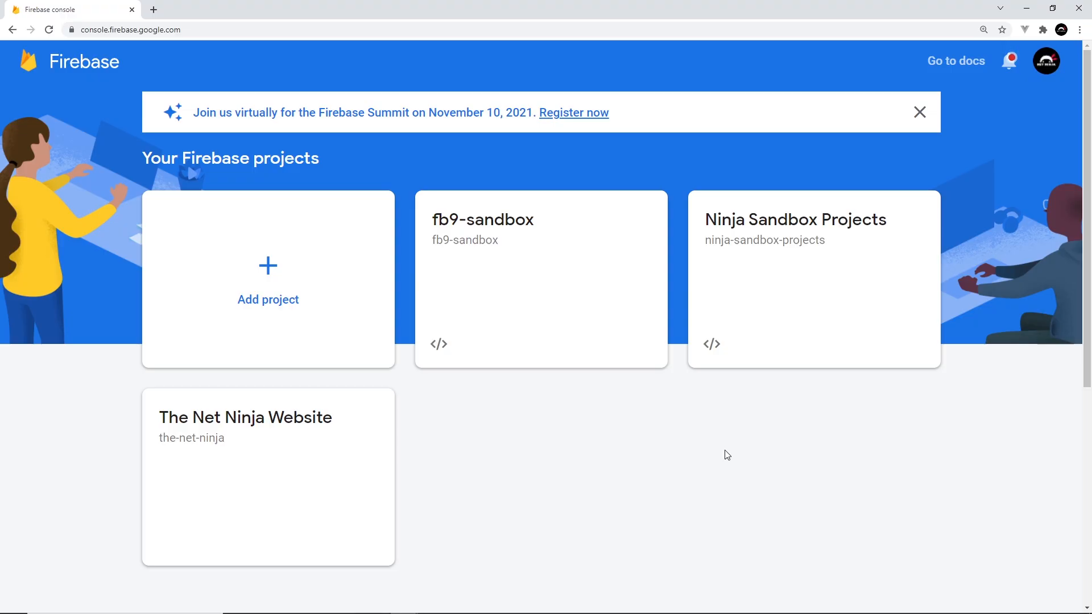
mouse_move(380, 359)
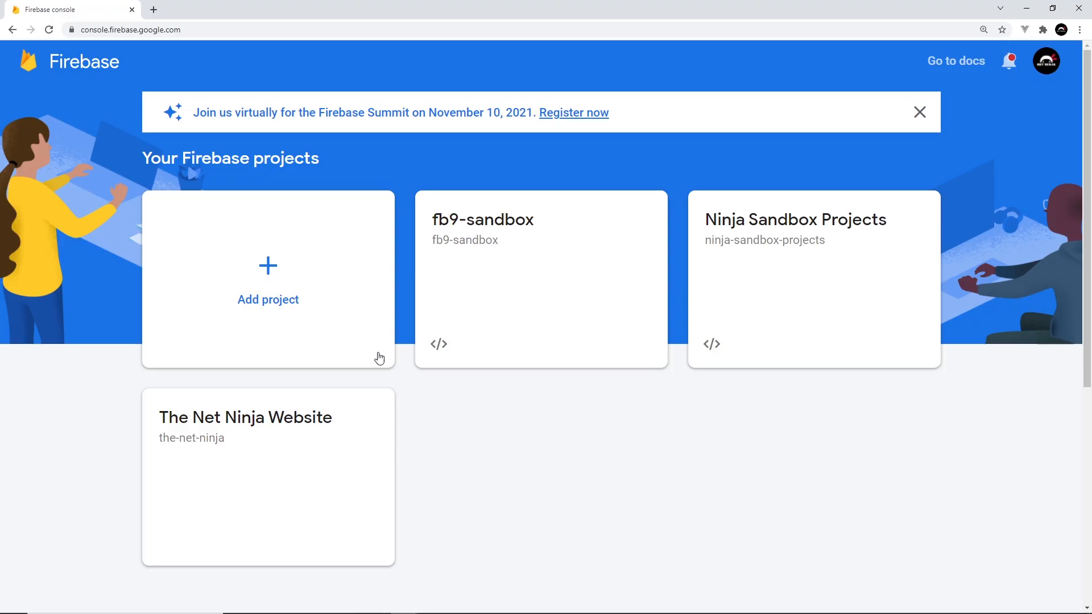
mouse_move(249, 281)
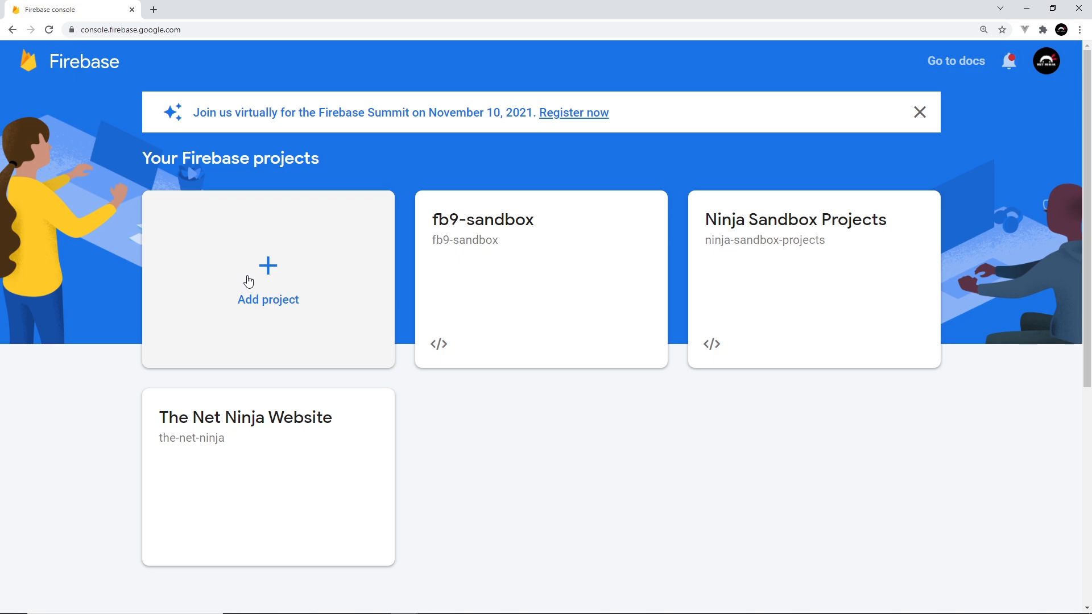
mouse_move(479, 440)
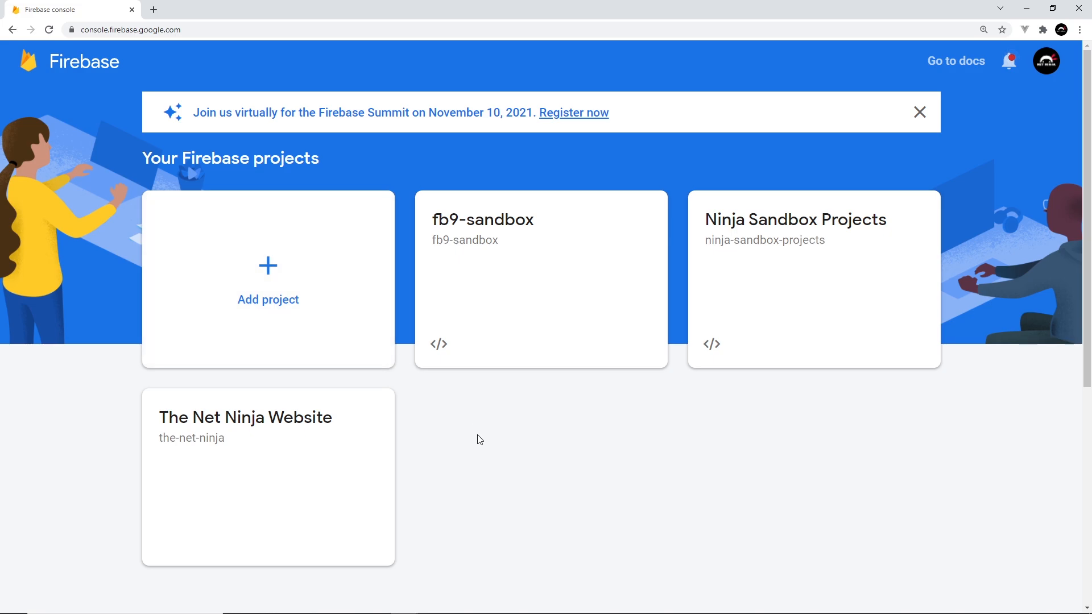
mouse_move(488, 445)
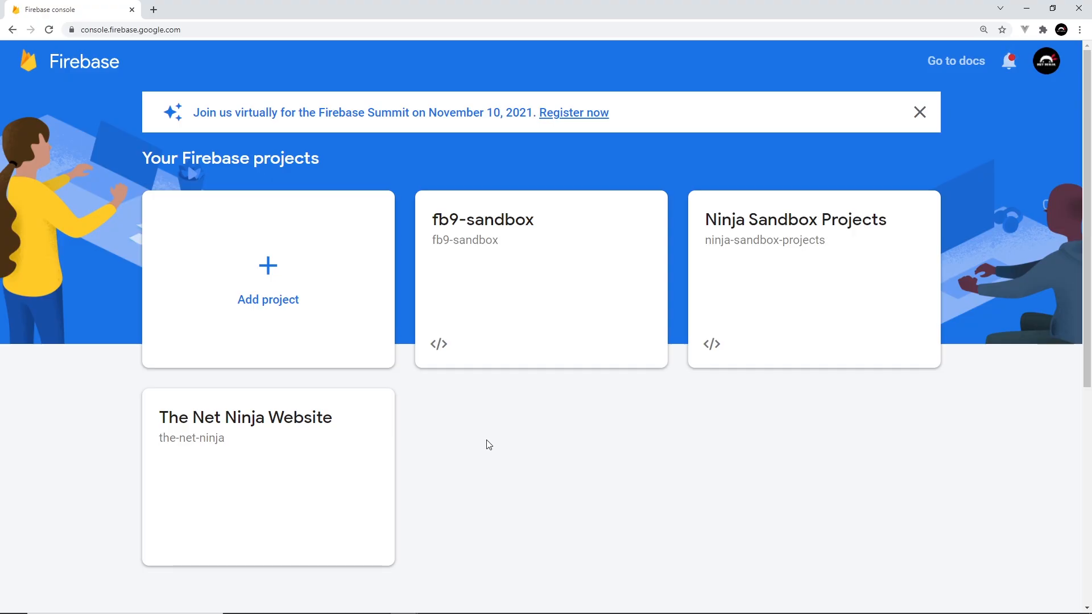
Bring up the Docs guide 'Upgrade from version 8 to the modular Web SDK'.
click(956, 61)
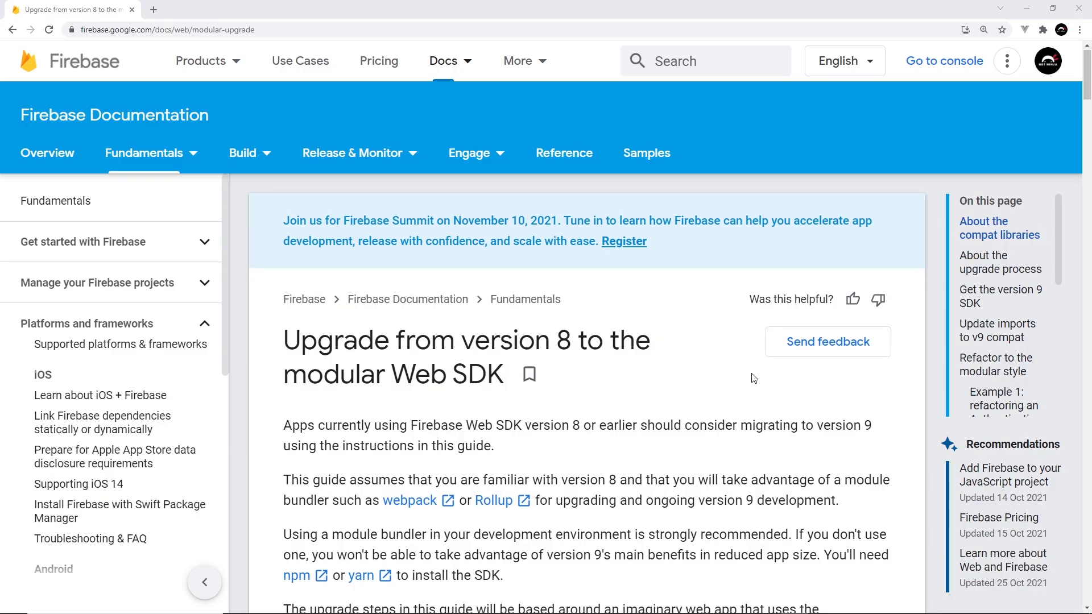
Highlight 'Modular' in the library types and the unused-code removal explanation.
scroll(down, 3)
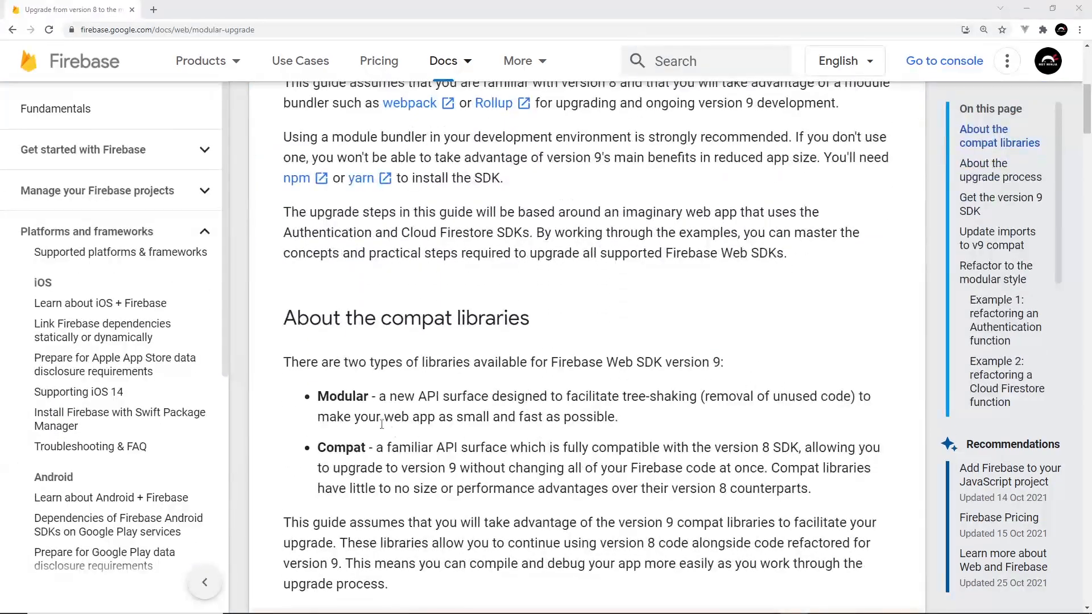
double_click(343, 396)
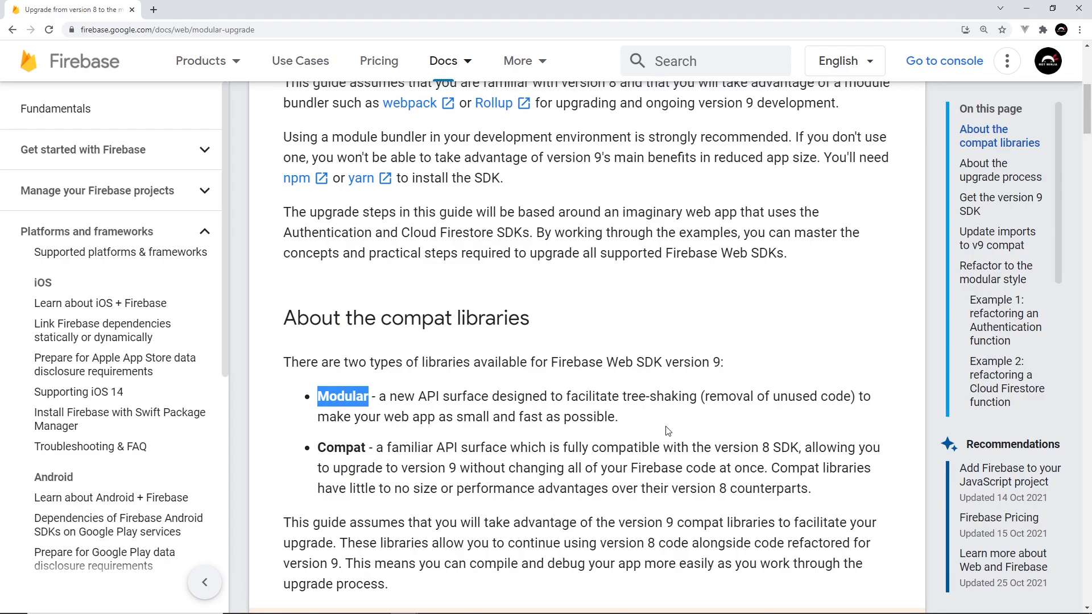
mouse_move(389, 393)
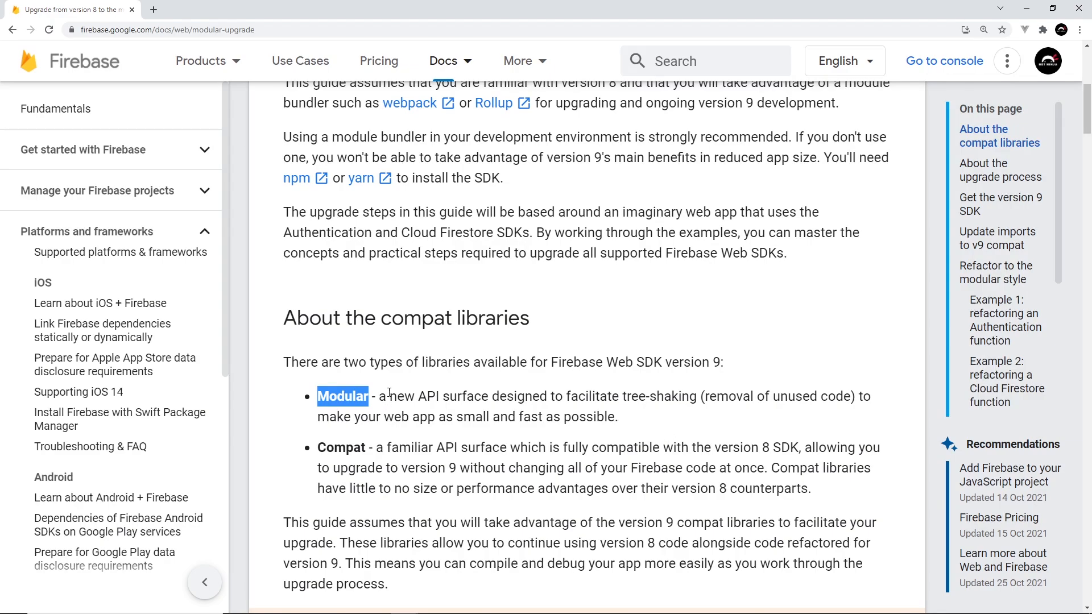
mouse_move(552, 435)
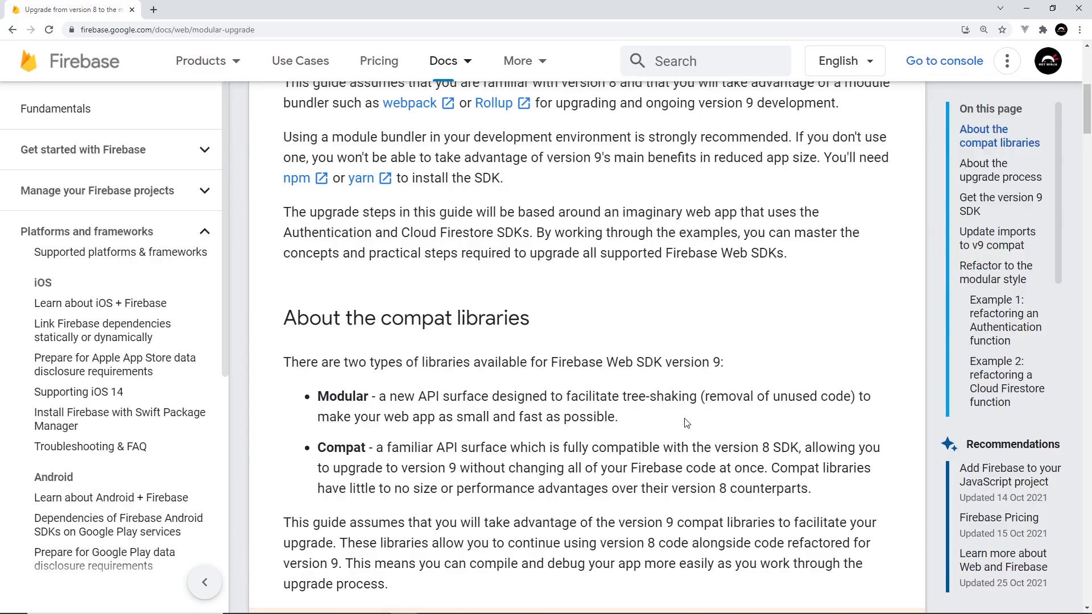
double_click(659, 396)
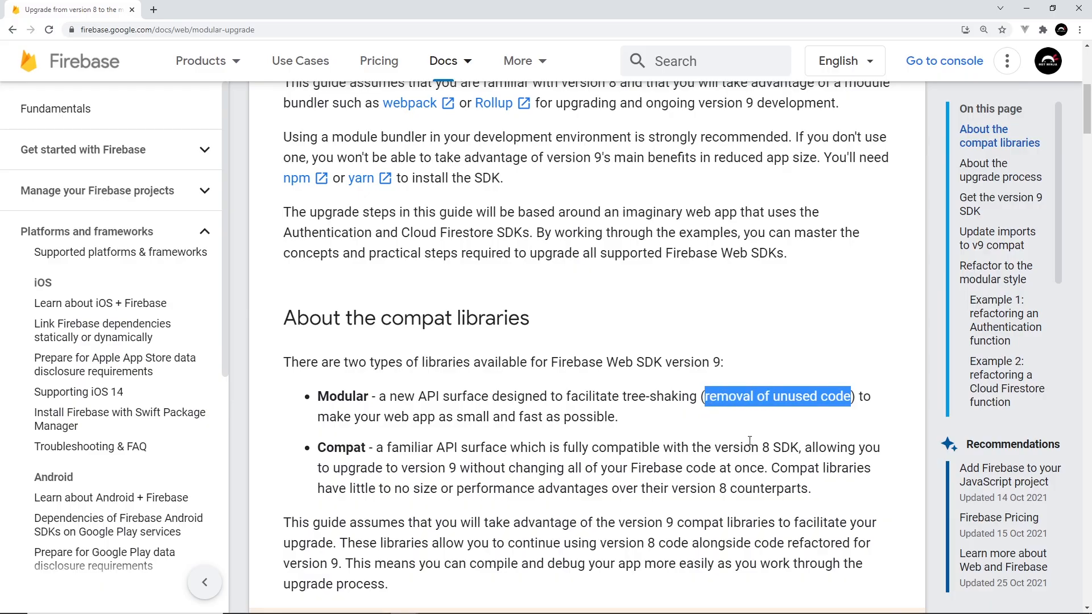
mouse_move(762, 437)
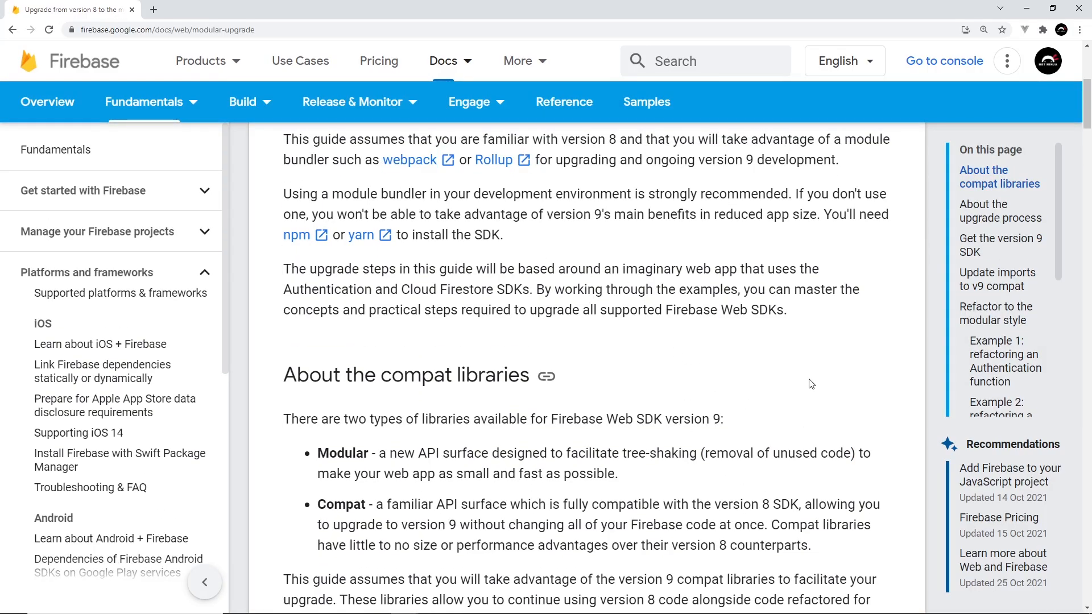
mouse_move(808, 384)
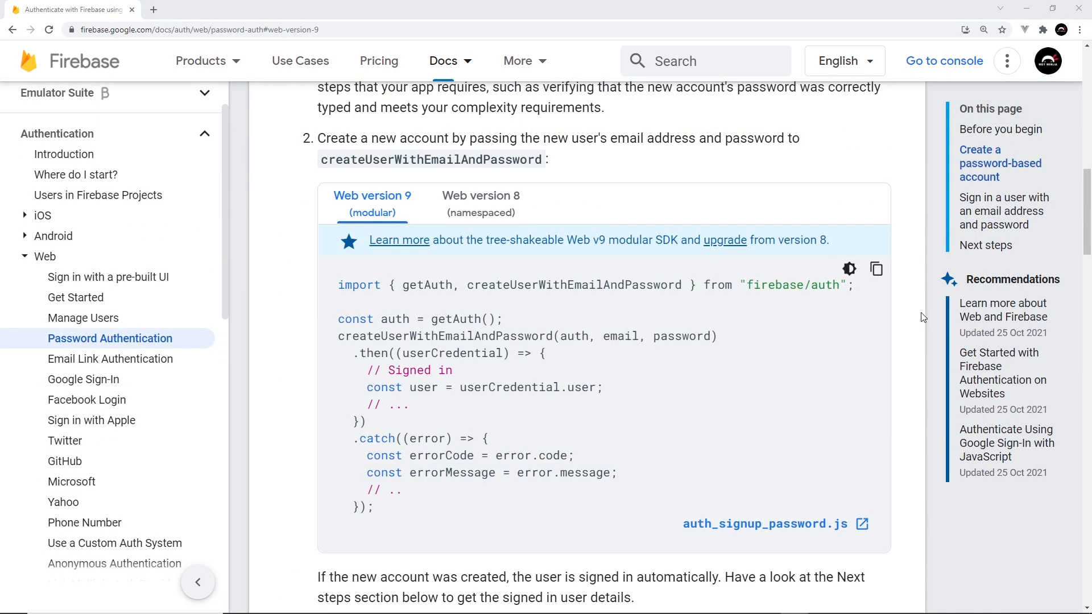
mouse_move(929, 310)
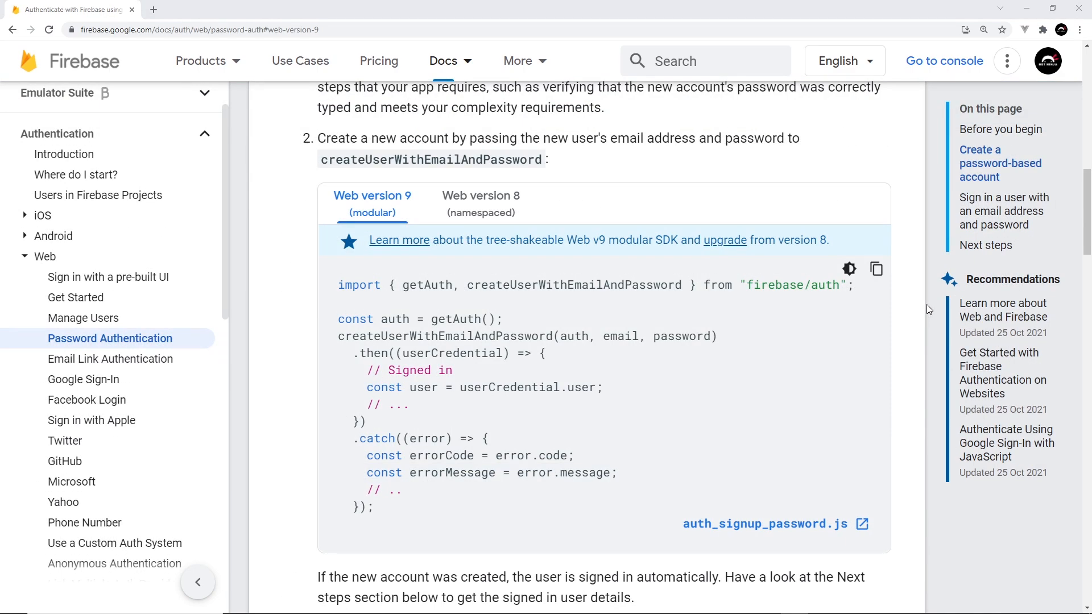
mouse_move(389, 205)
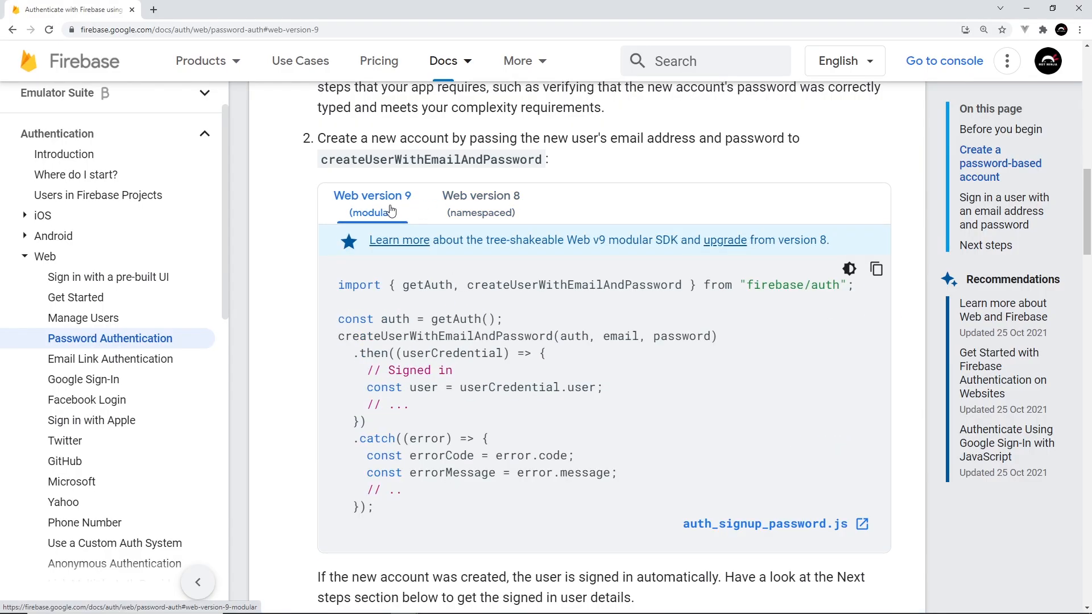
mouse_move(408, 308)
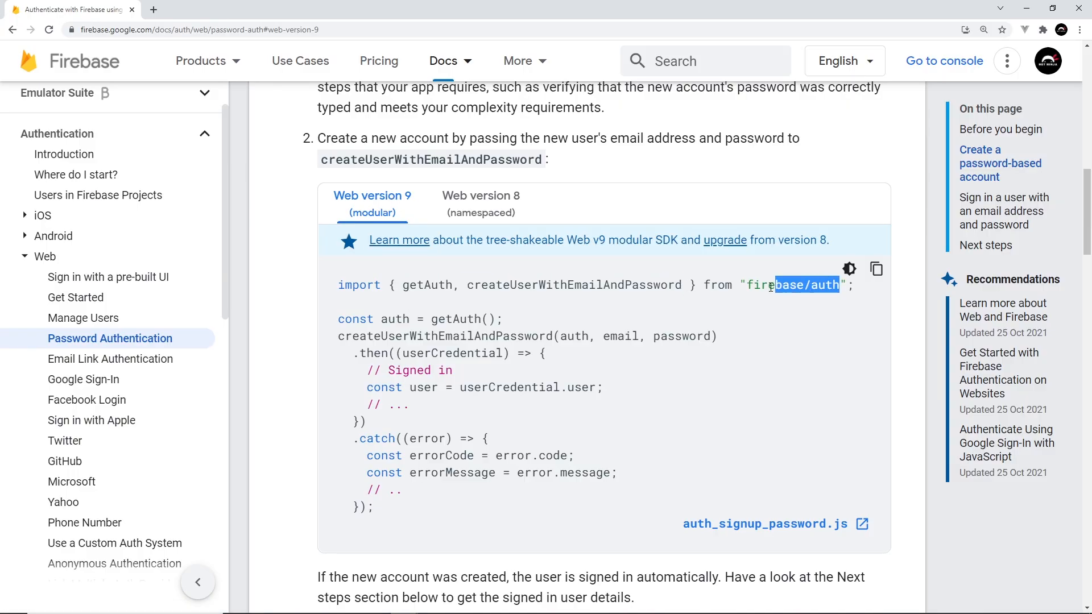
Compare the Web version 8 account-creation sample, ending back on the Web version 9 sample.
click(480, 203)
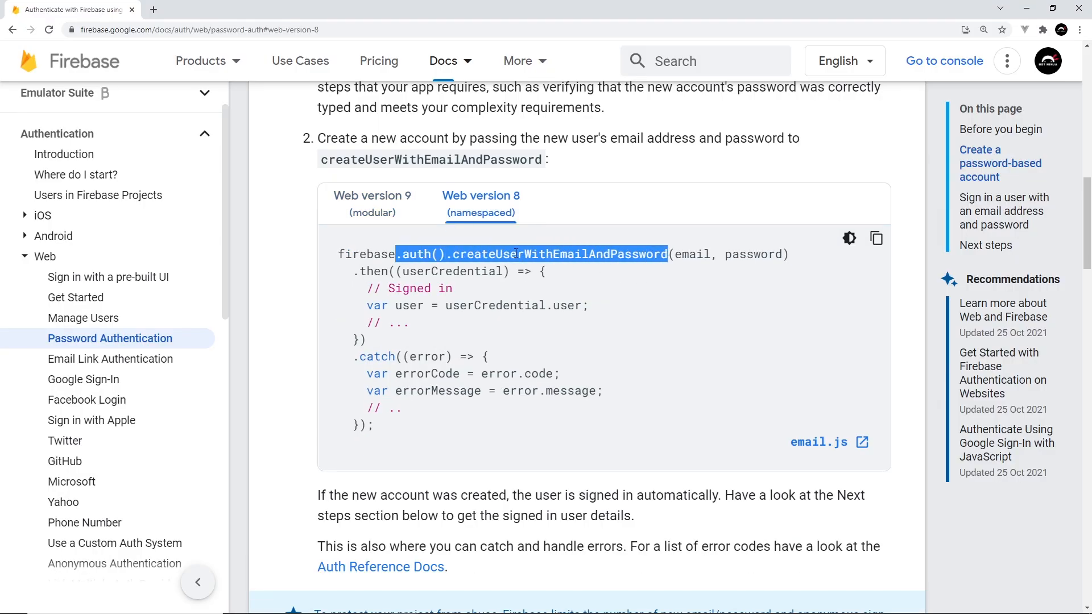
mouse_move(480, 202)
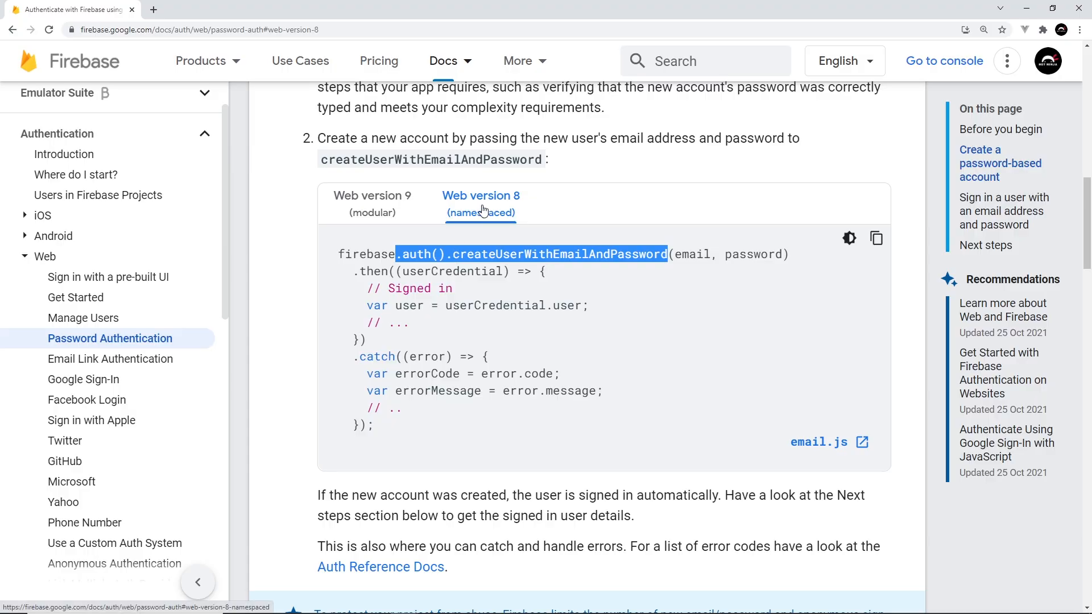
click(373, 203)
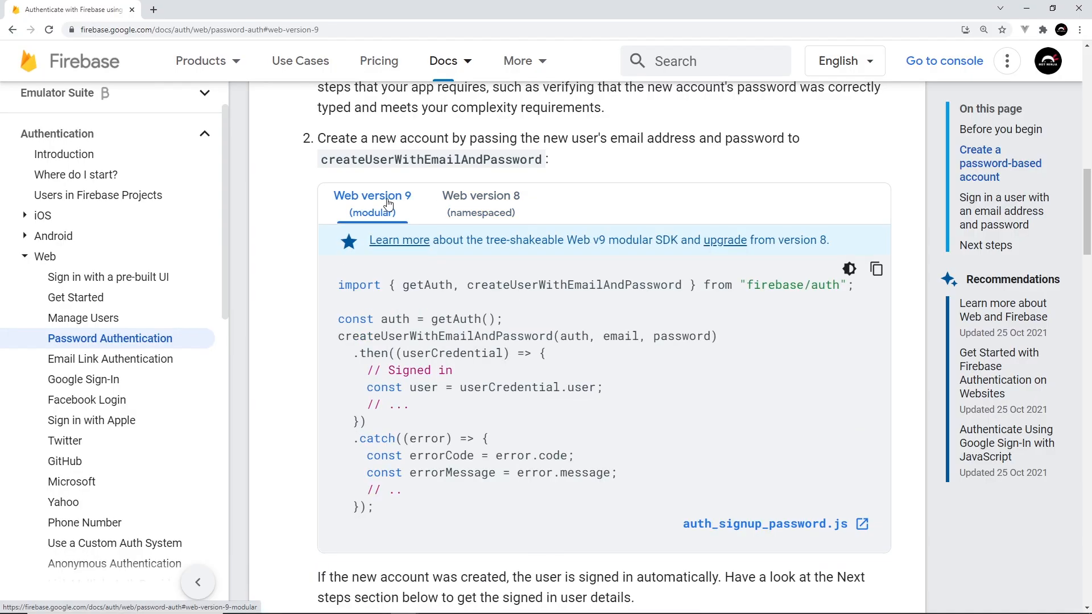
mouse_move(490, 353)
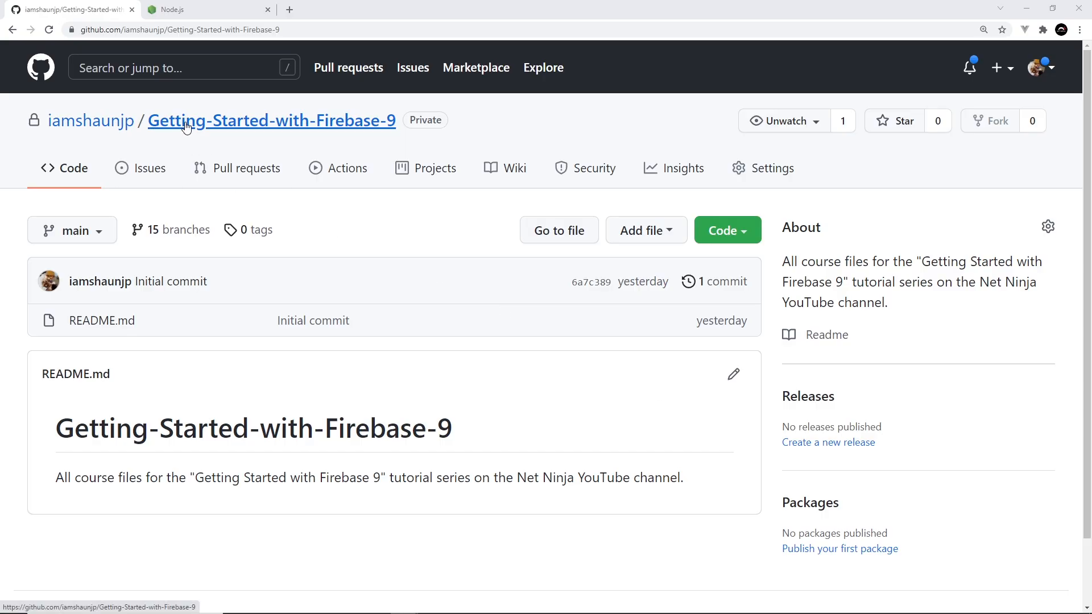
mouse_move(406, 126)
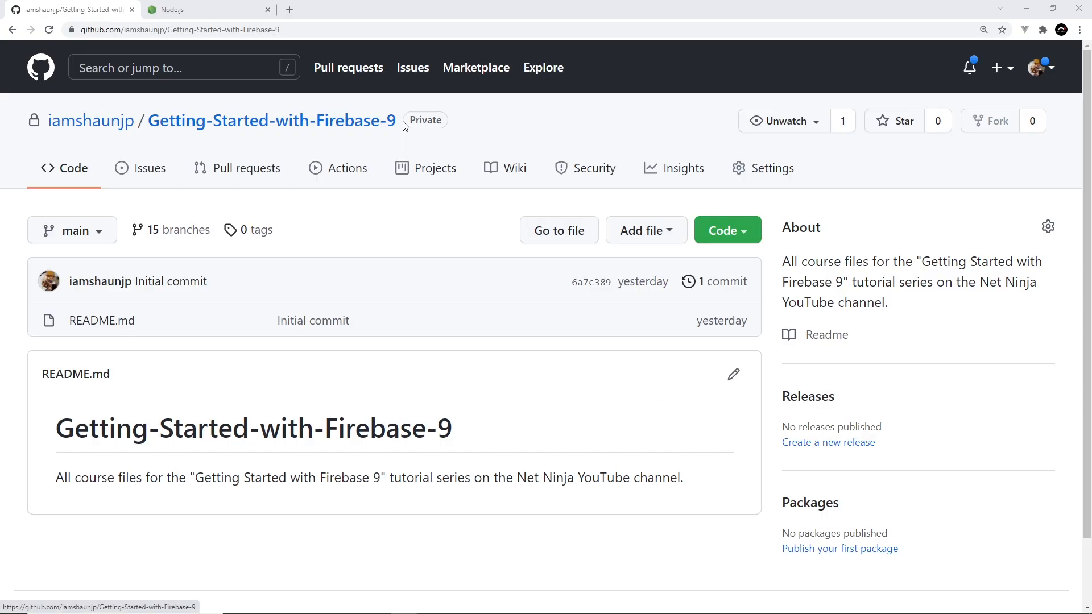
mouse_move(256, 230)
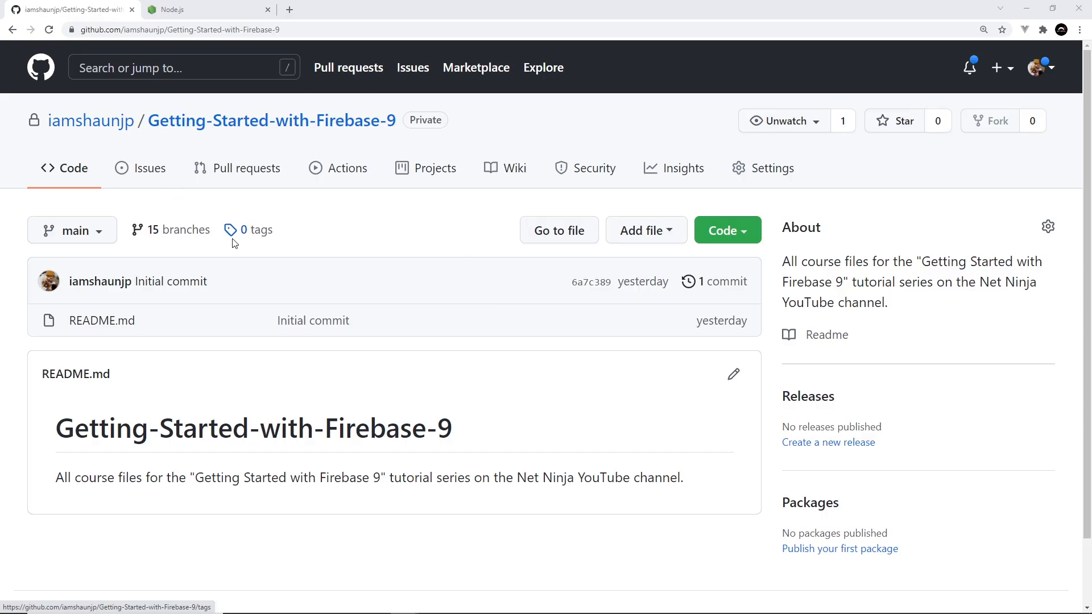
mouse_move(100, 231)
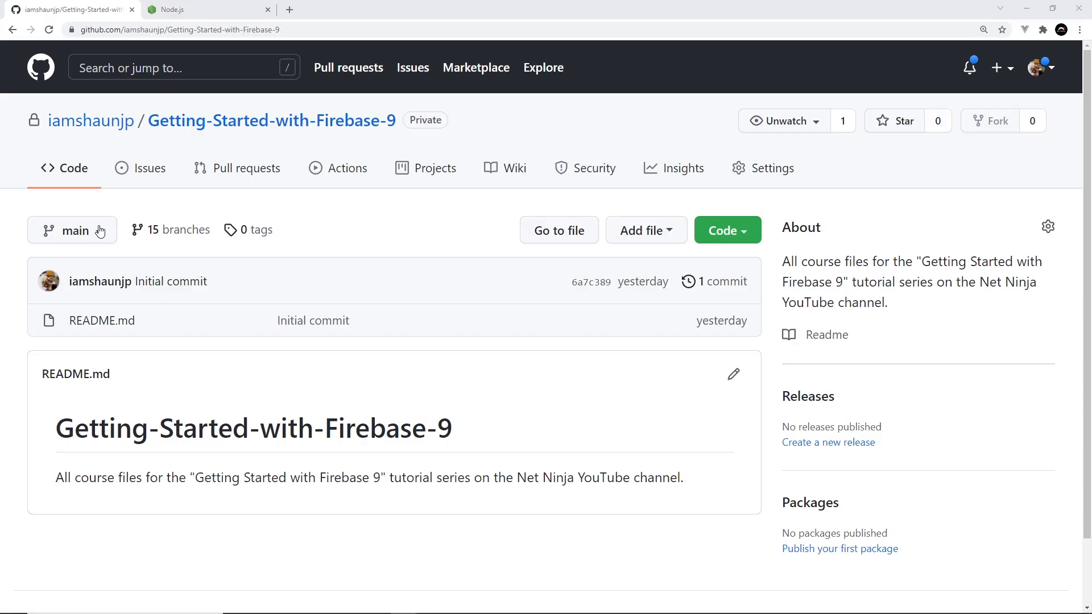
Switch the Getting-Started-with-Firebase-9 repository to its lesson-7 branch.
click(72, 229)
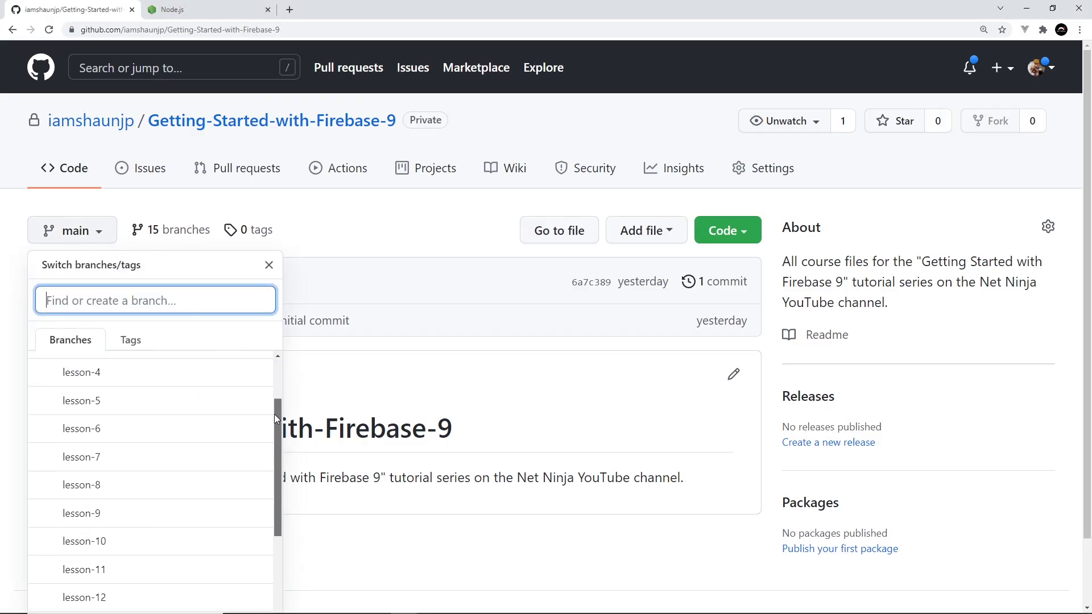
scroll(up, 3)
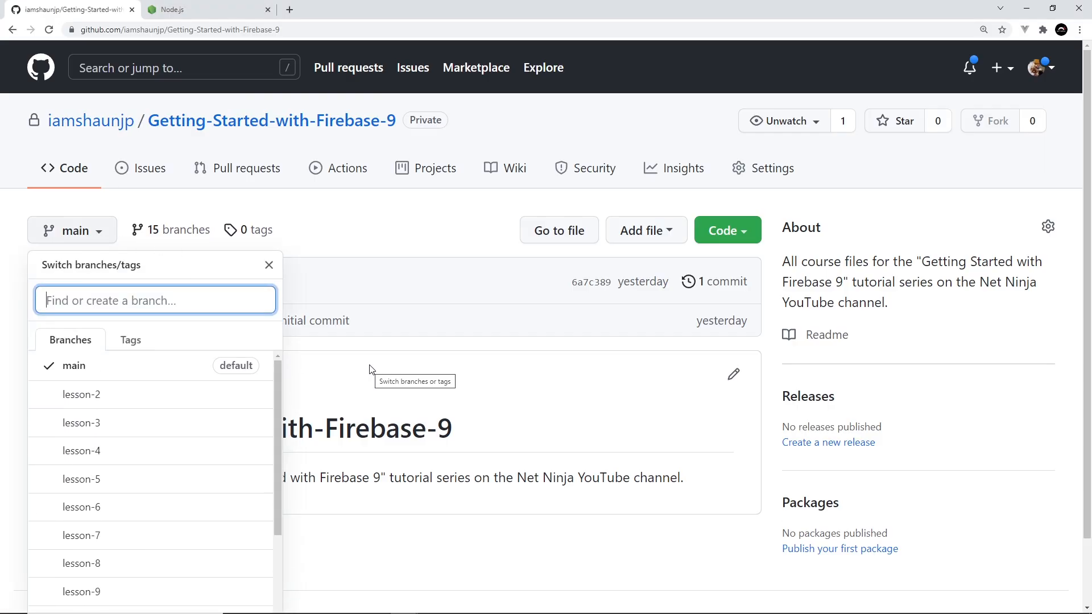
scroll(down, 3)
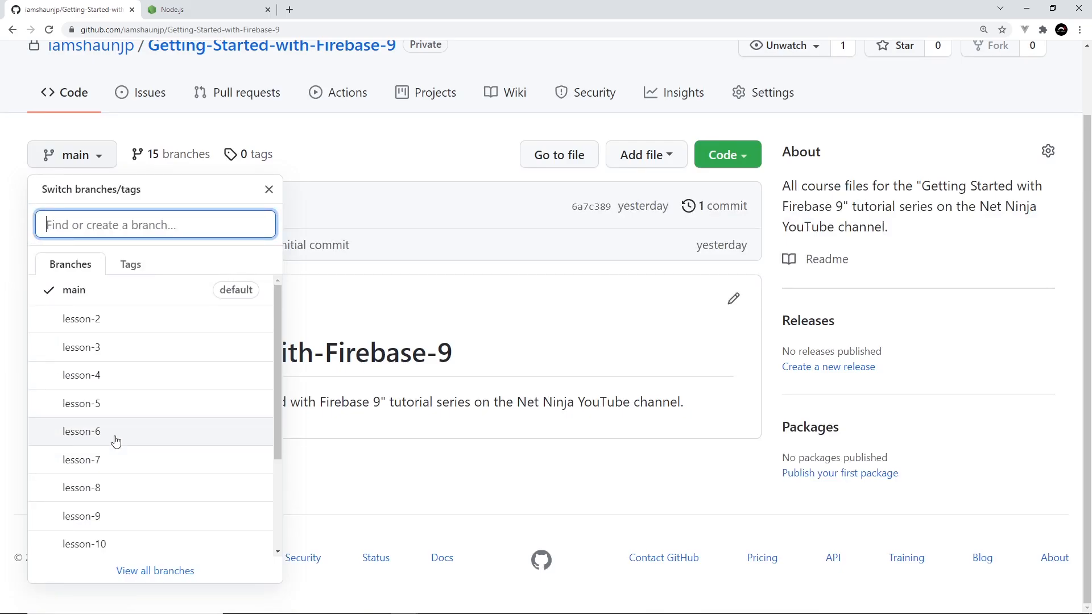
click(82, 460)
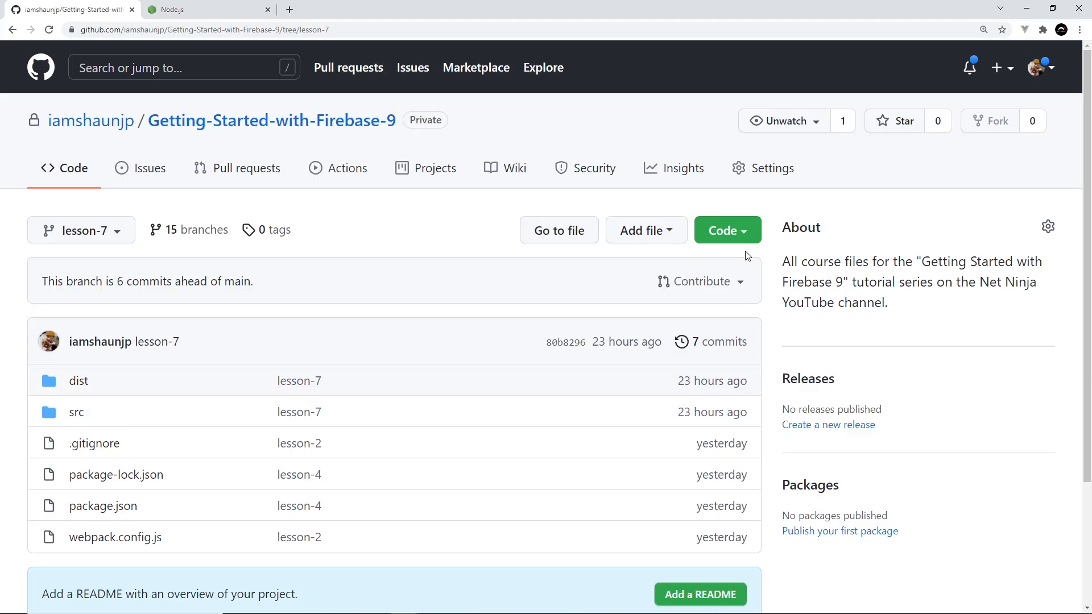
mouse_move(727, 233)
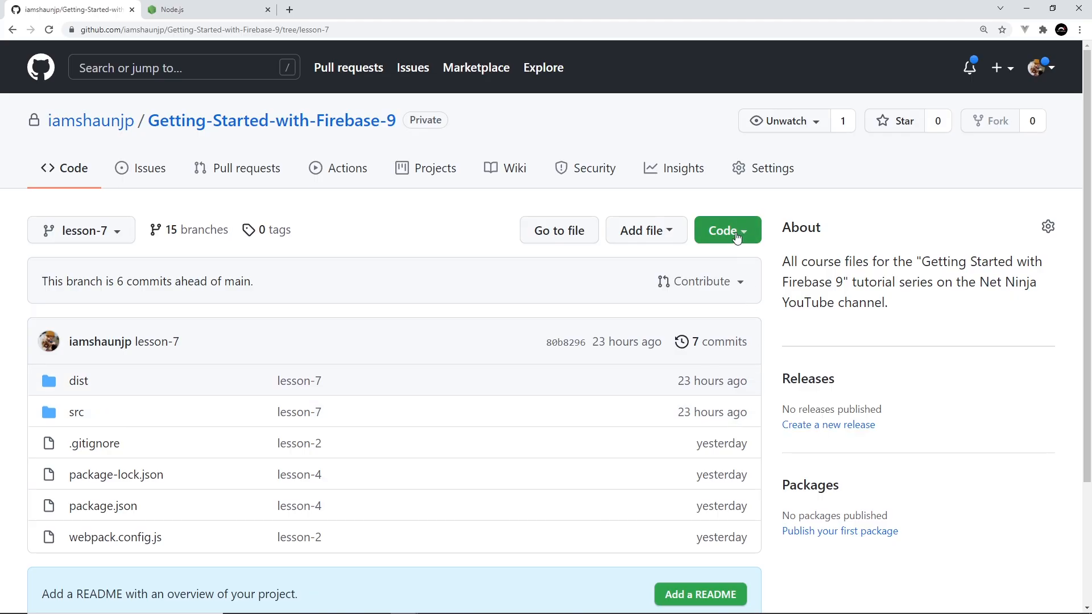
Show the Code dropdown with the Download ZIP option, then close it.
click(727, 230)
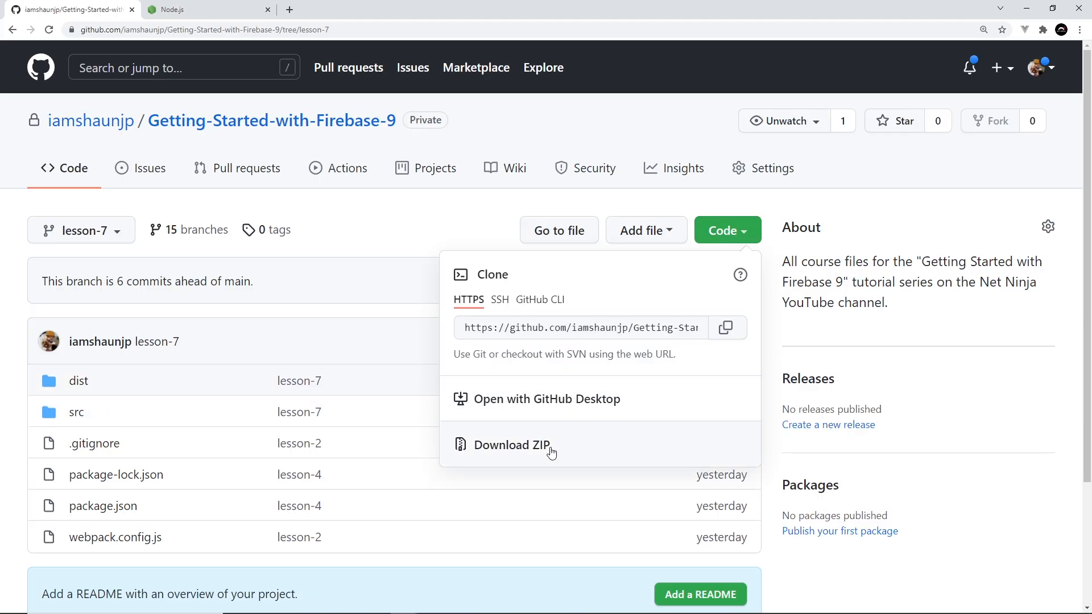
click(359, 277)
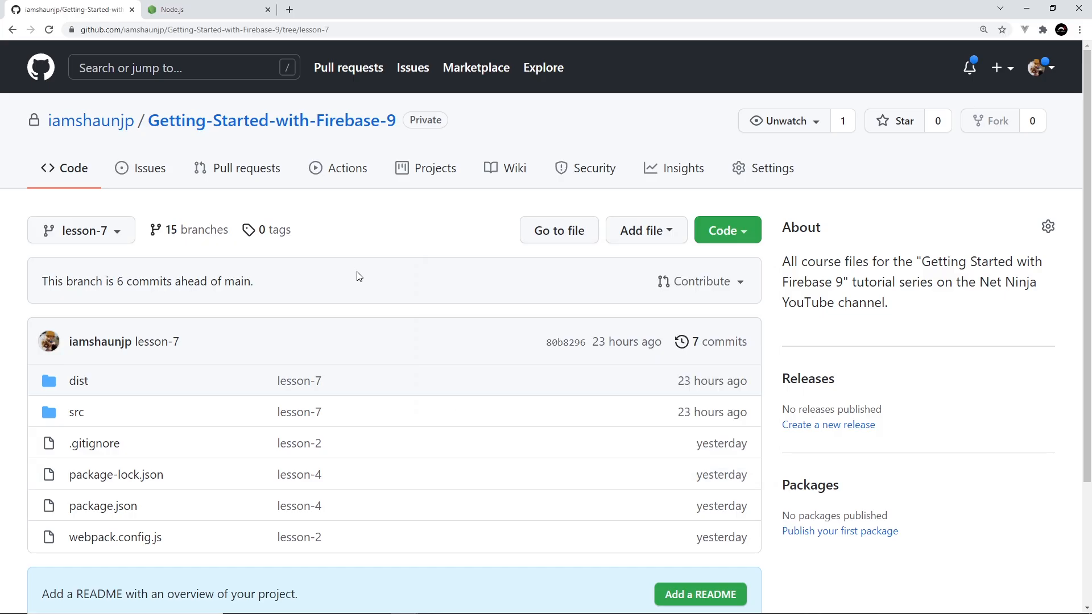
Switch to the Node.js homepage showing the 16.13.0 LTS Windows download.
click(203, 9)
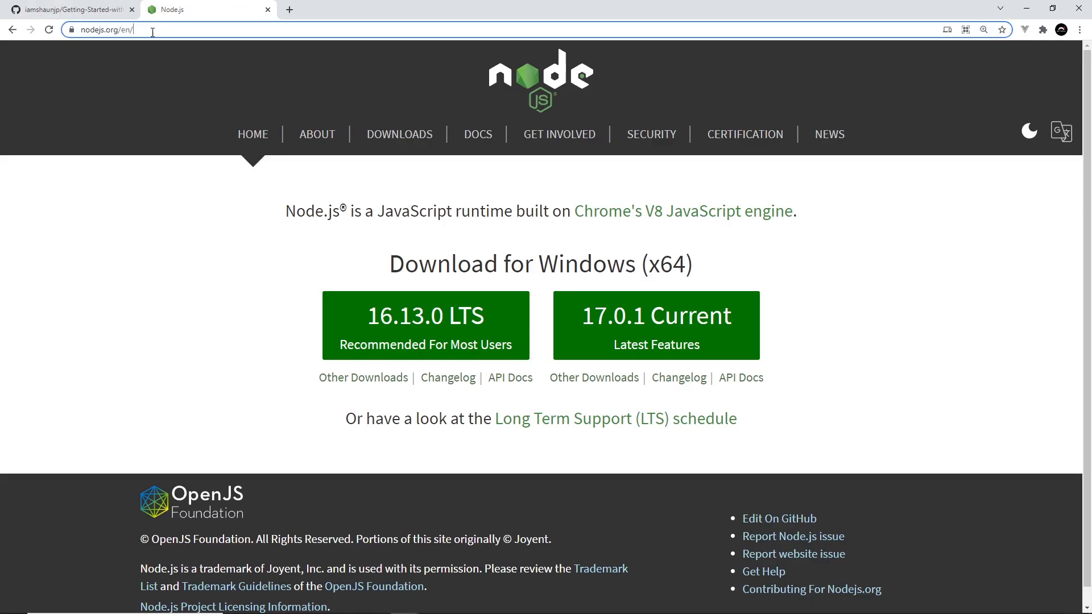
mouse_move(424, 325)
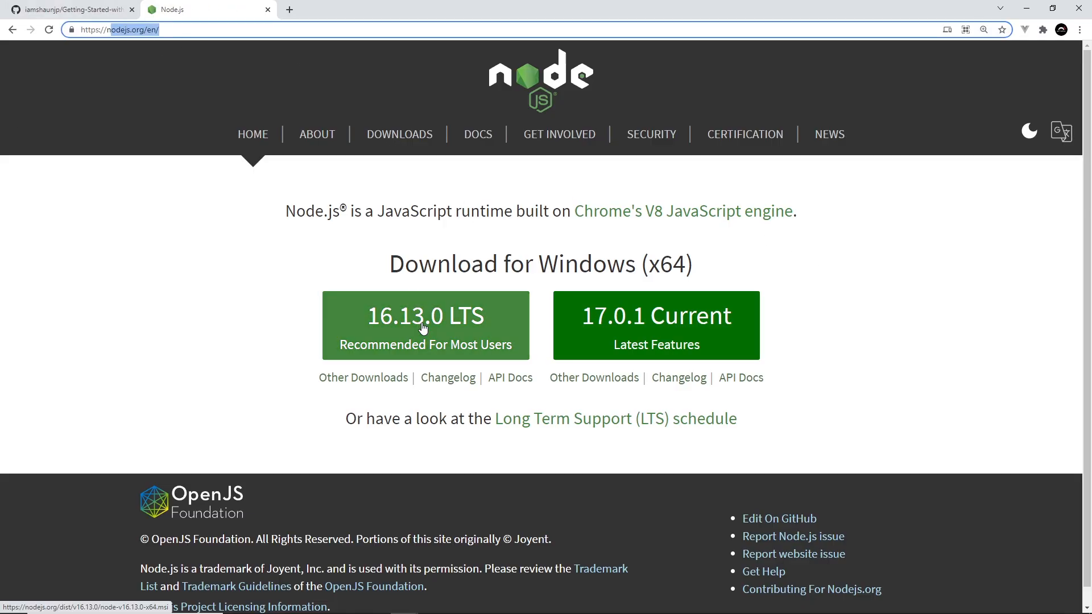
mouse_move(433, 331)
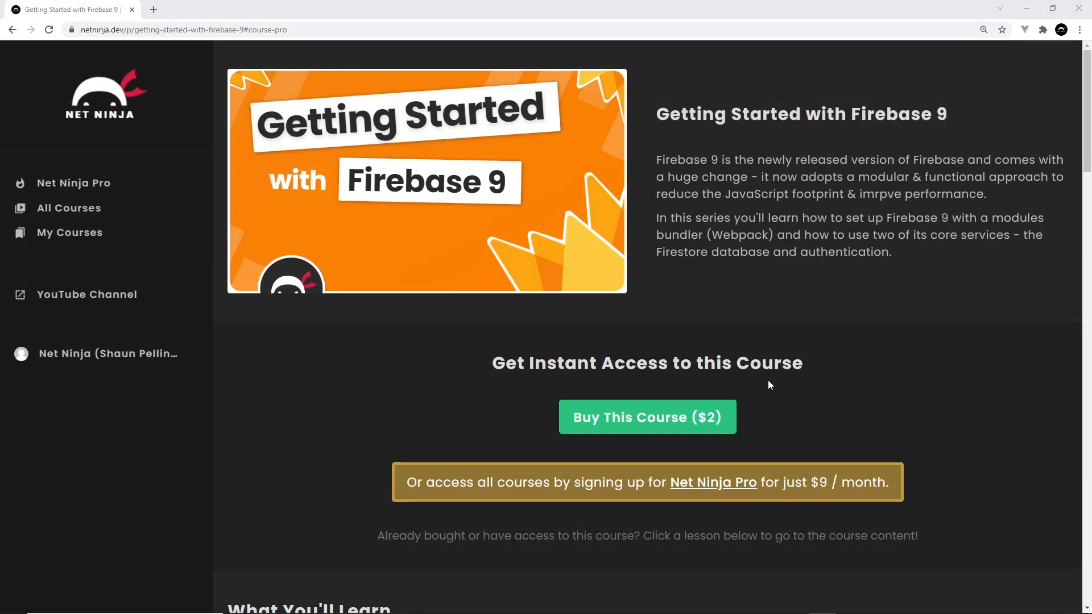
mouse_move(869, 334)
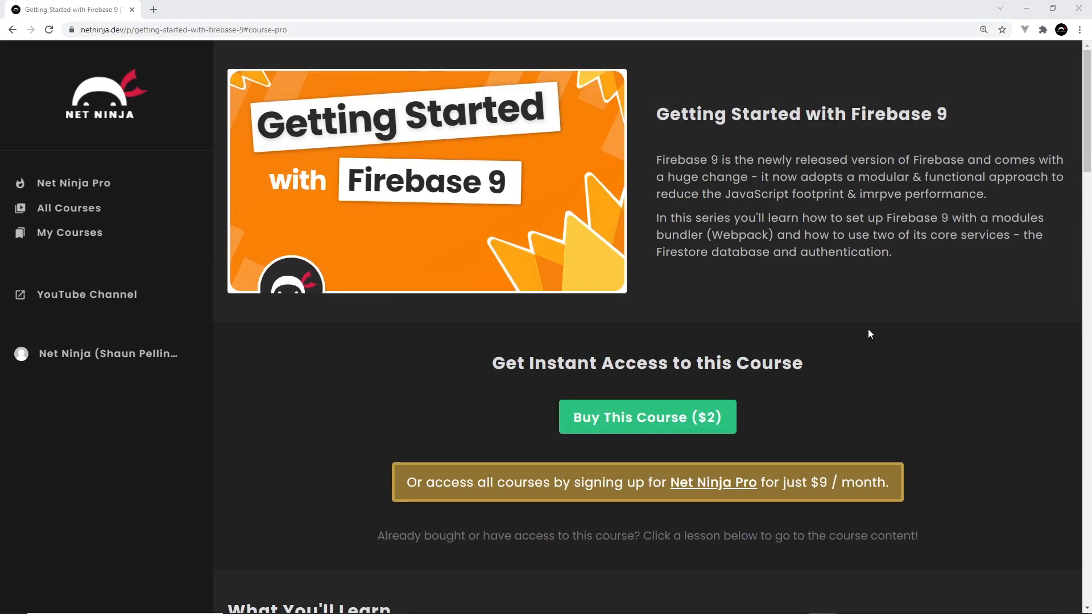
mouse_move(382, 187)
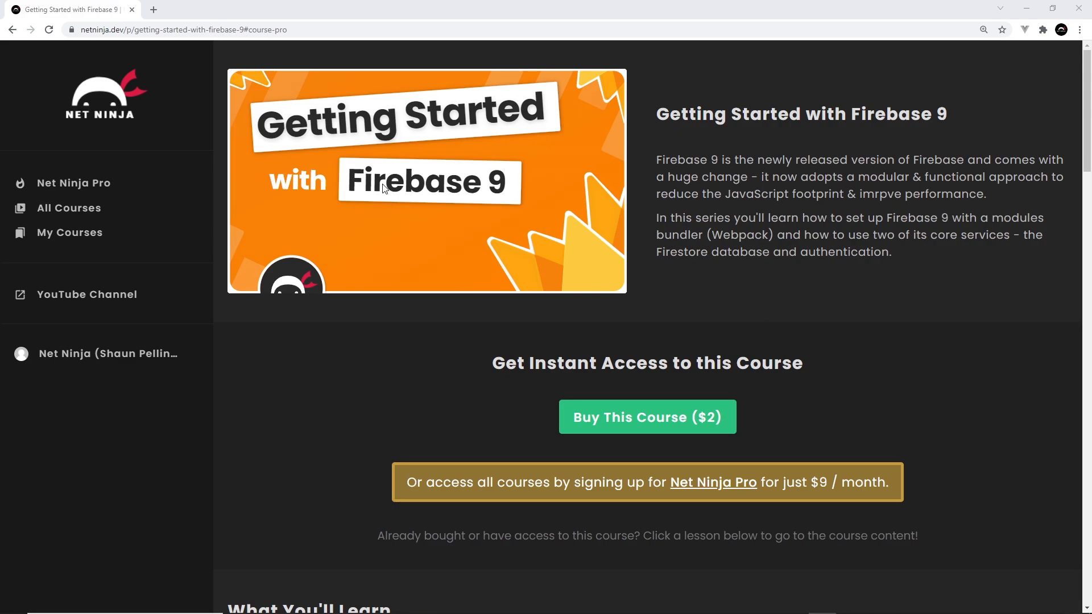
click(177, 30)
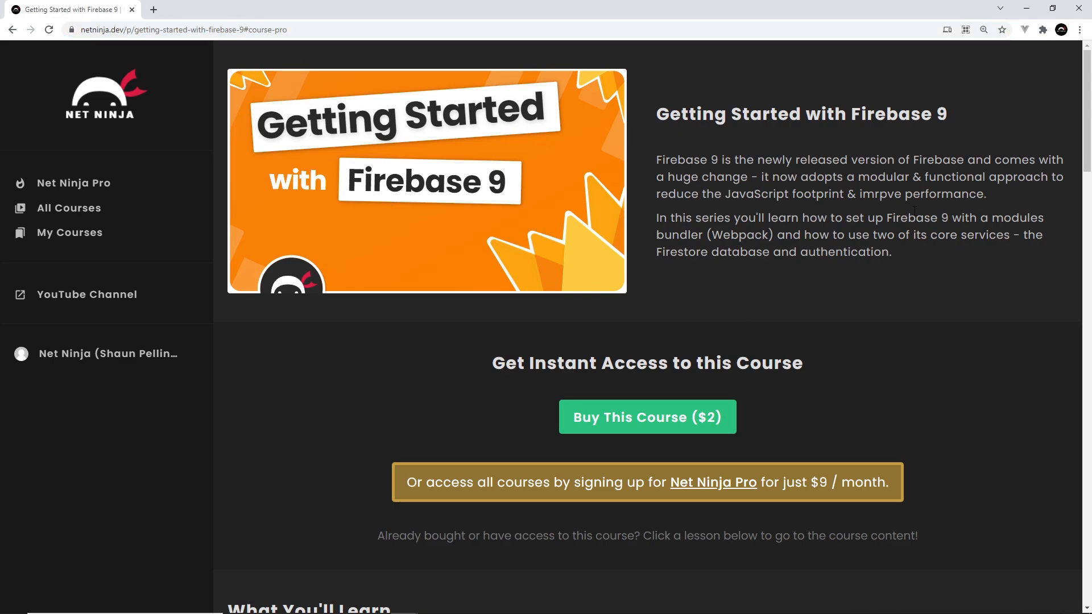
mouse_move(679, 428)
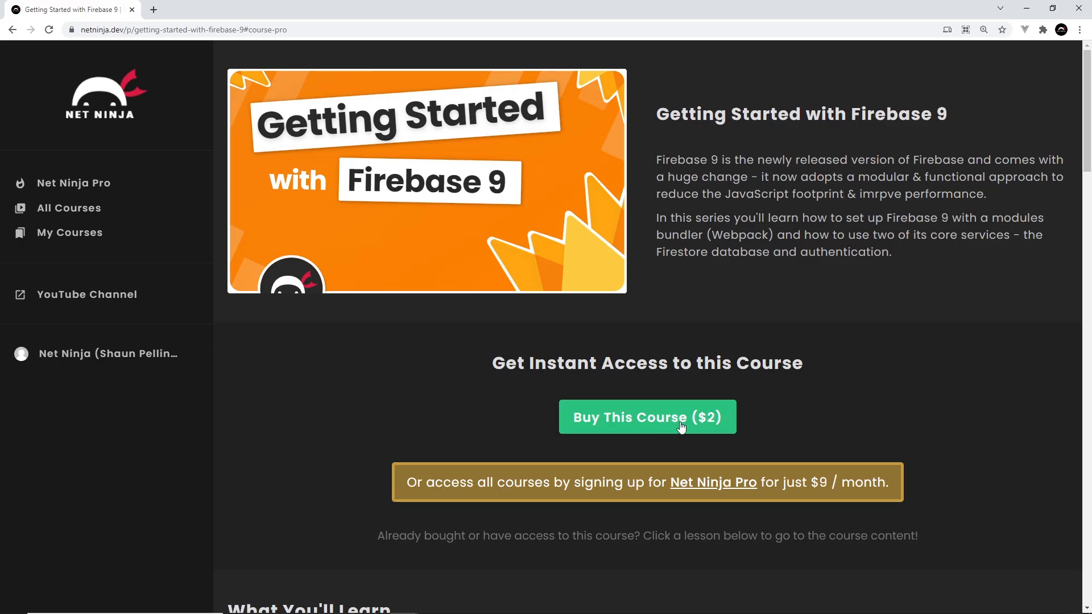
mouse_move(713, 482)
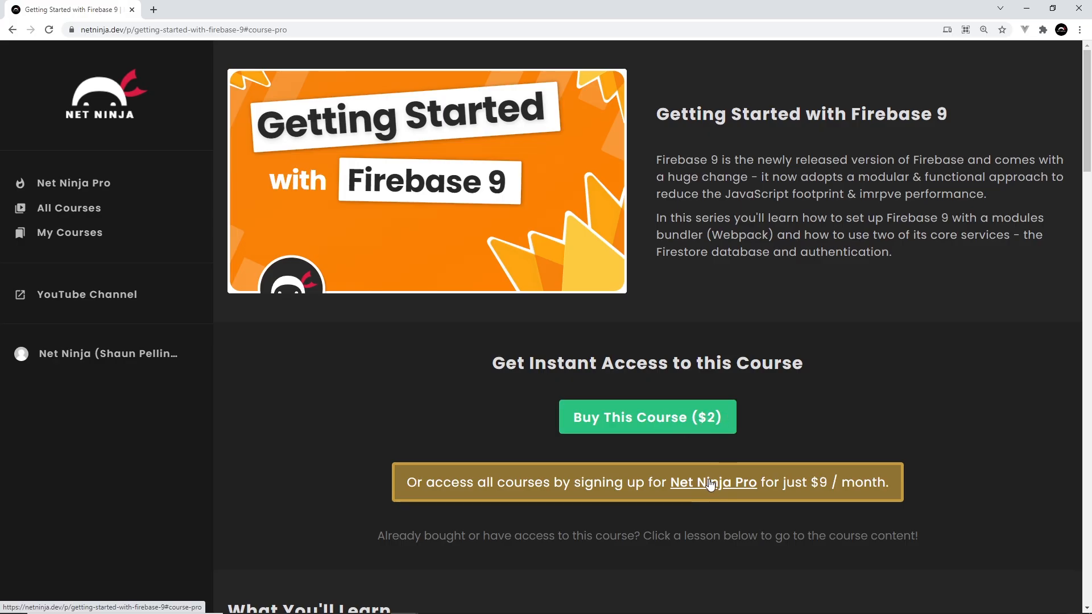
click(712, 483)
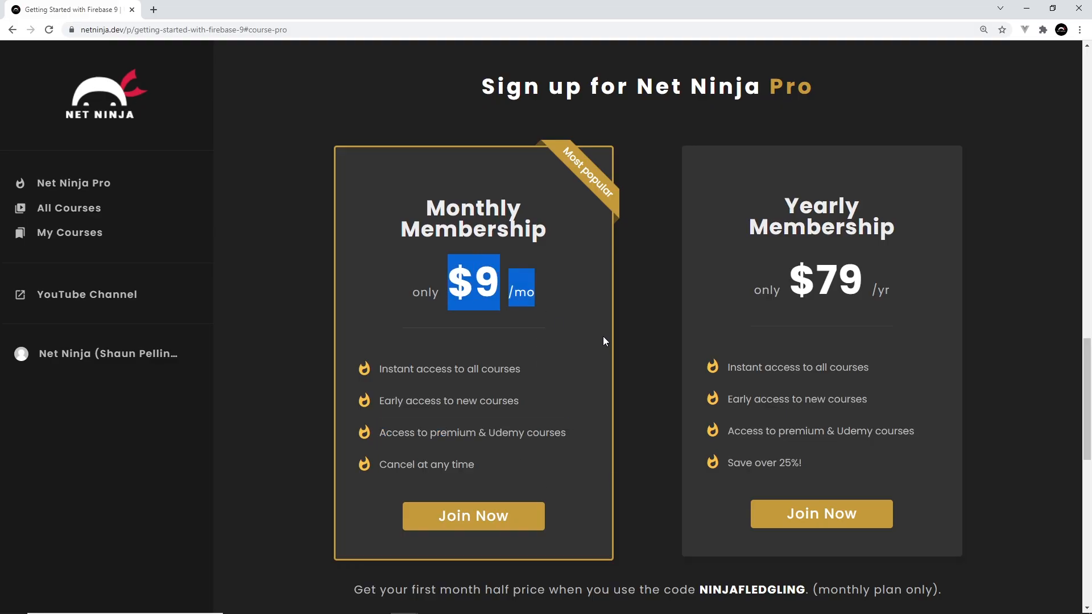
scroll(down, 3)
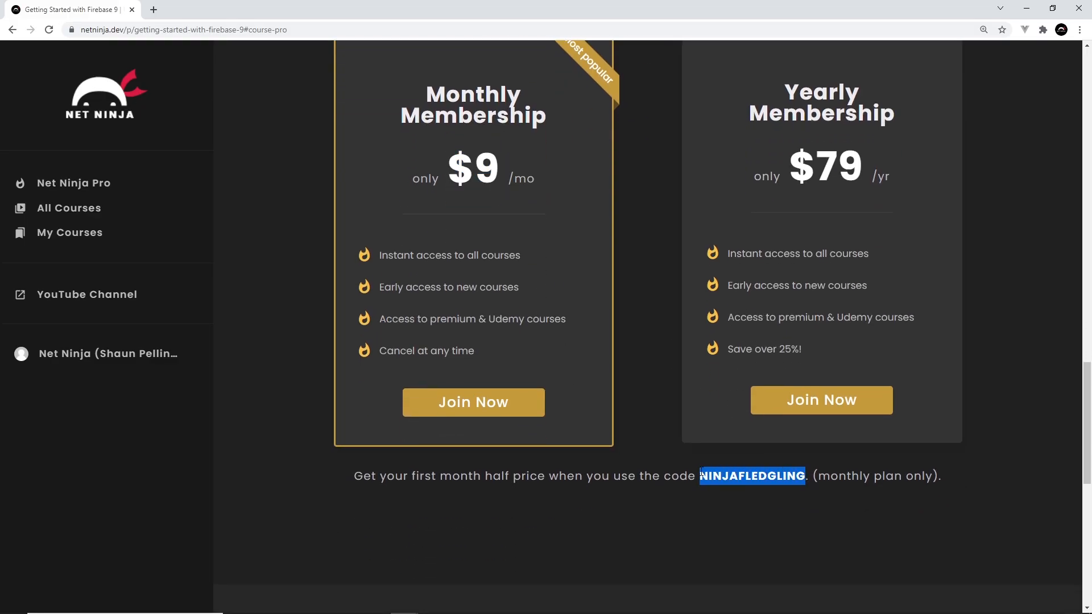
mouse_move(729, 510)
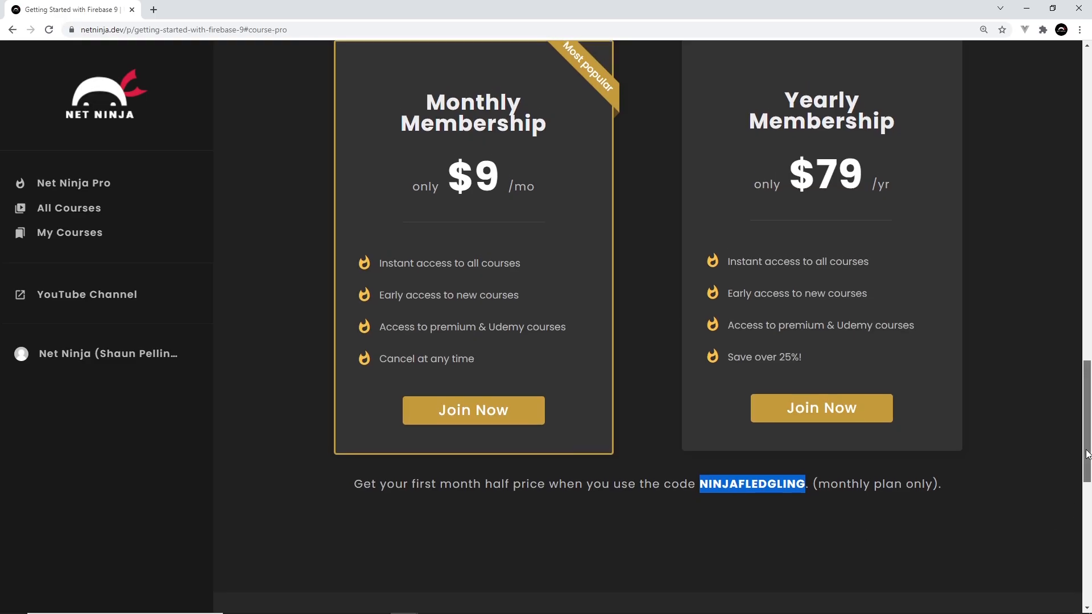
scroll(up, 3)
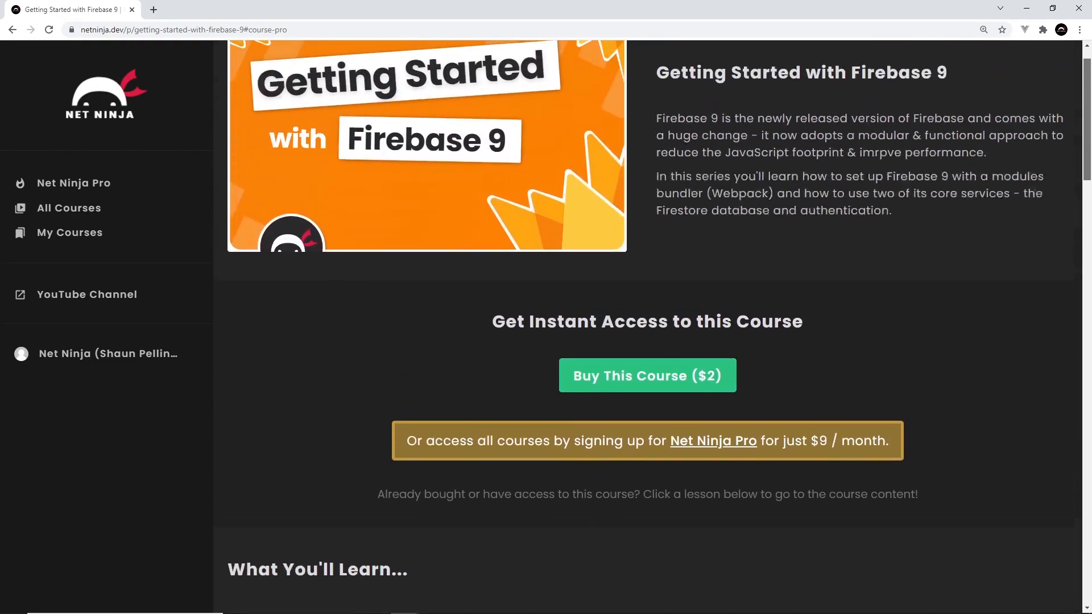
scroll(up, 3)
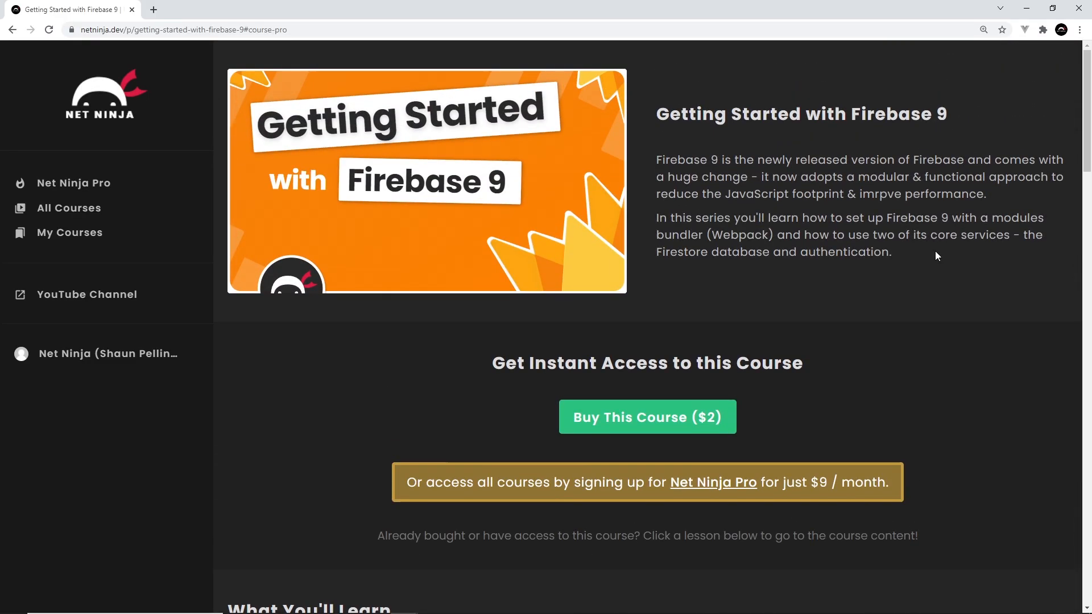